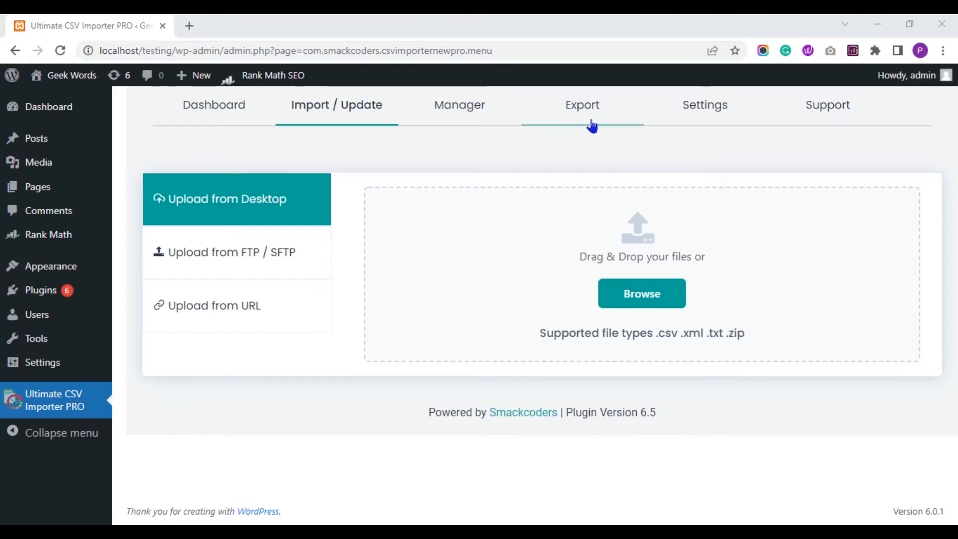
Start a new export and select Posts as the module (14 posts found)
left_click(581, 104)
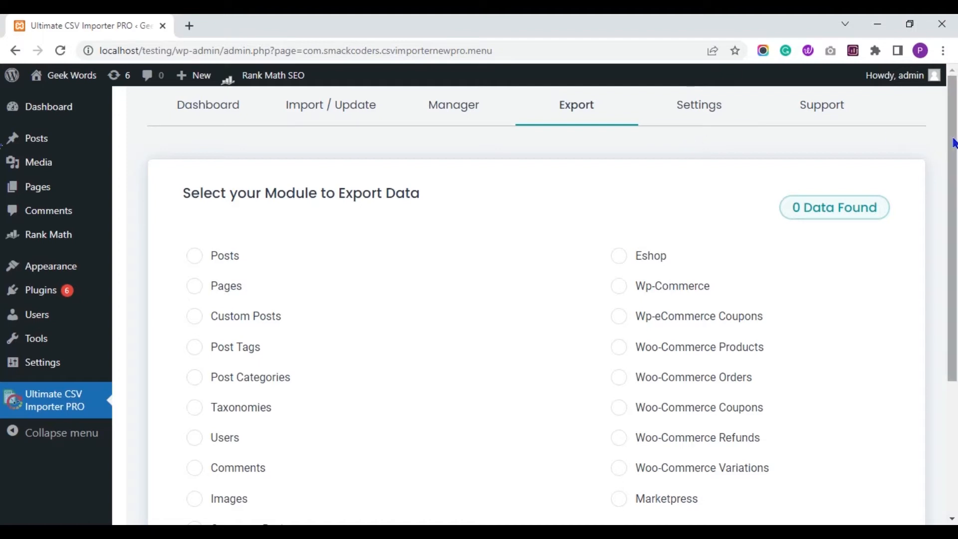
scroll("down", 3)
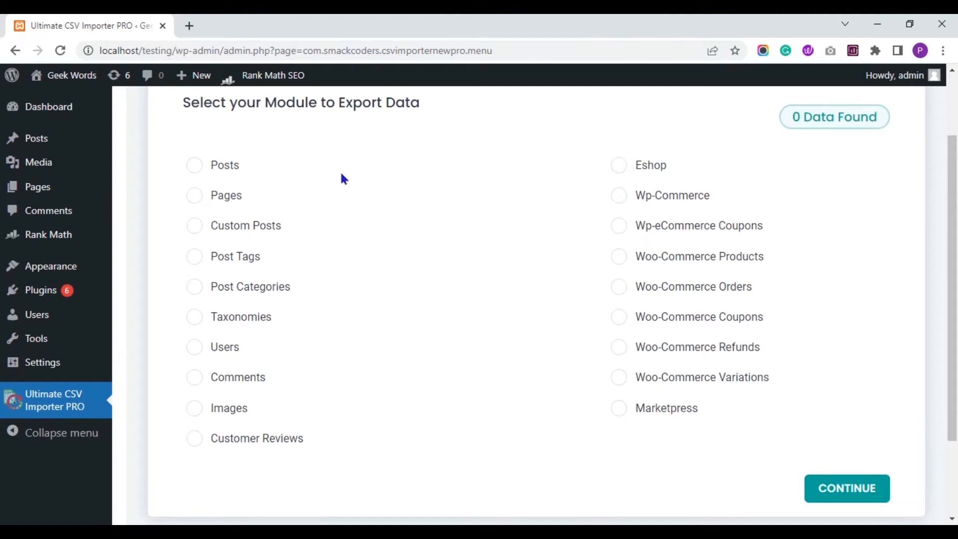
mouse_move(281, 190)
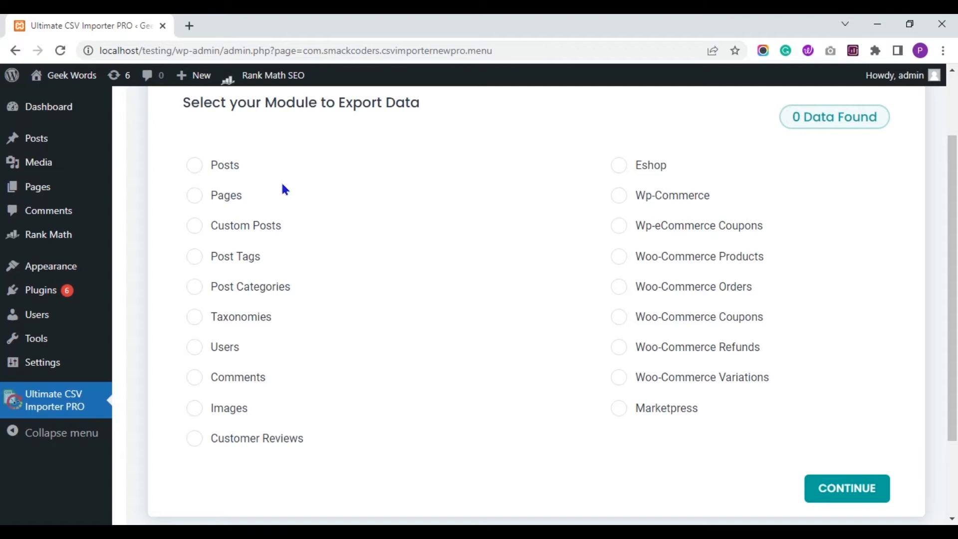
mouse_move(230, 180)
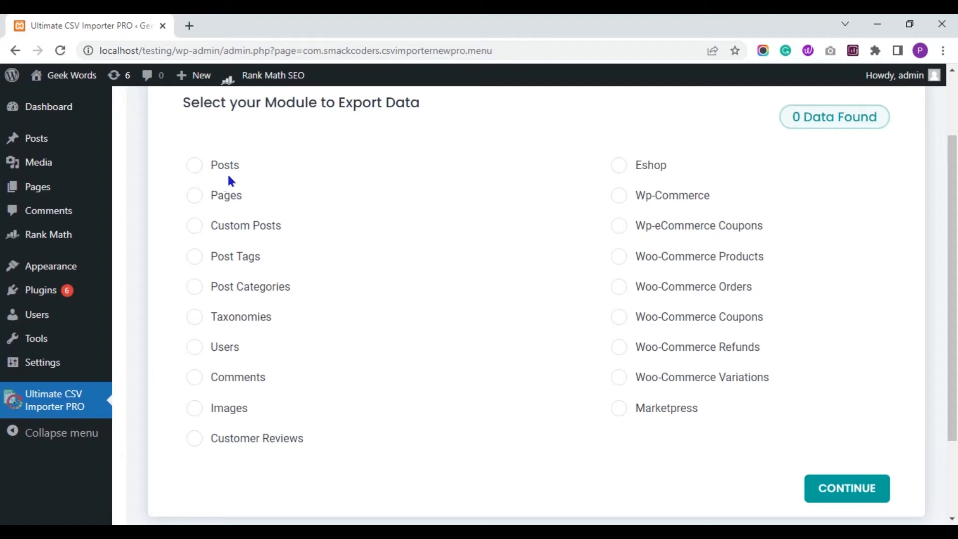
left_click(194, 166)
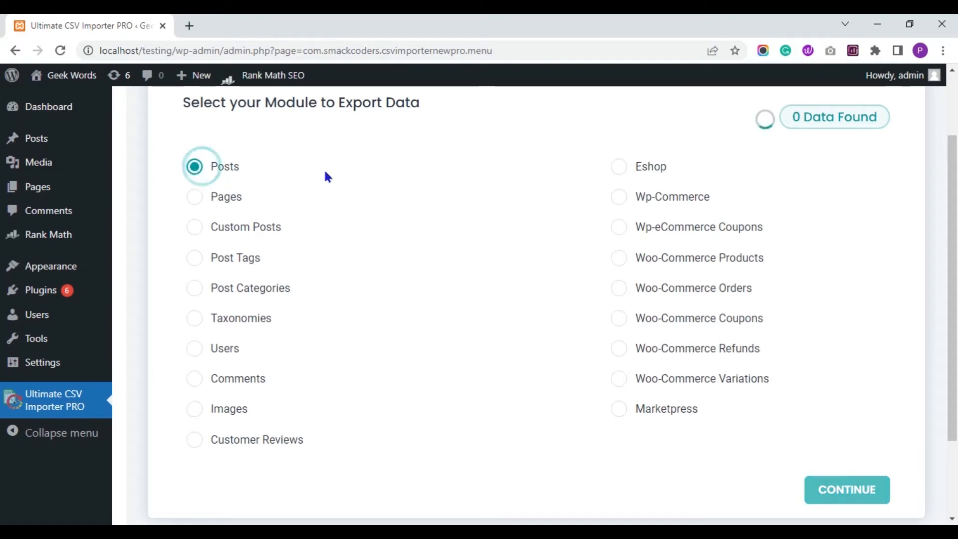
left_click(194, 166)
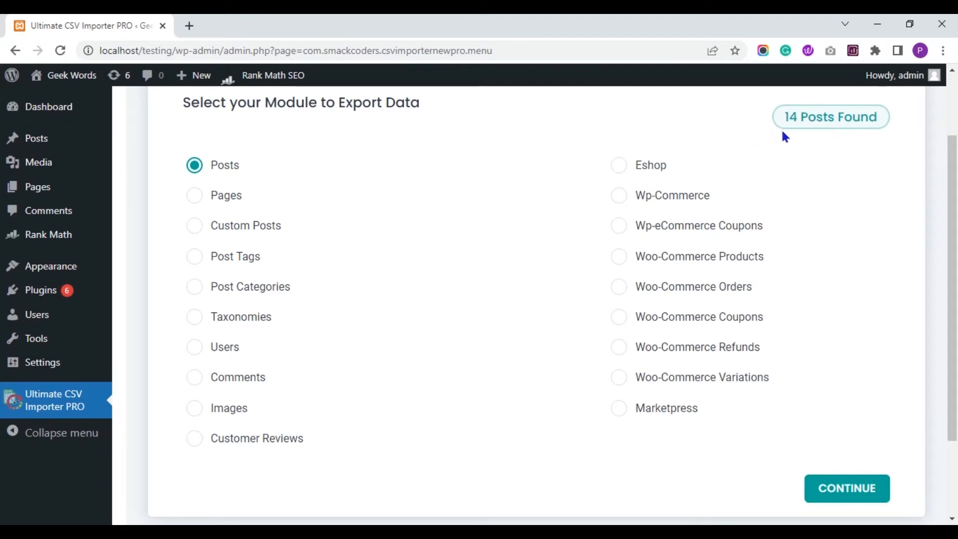
scroll("down", 3)
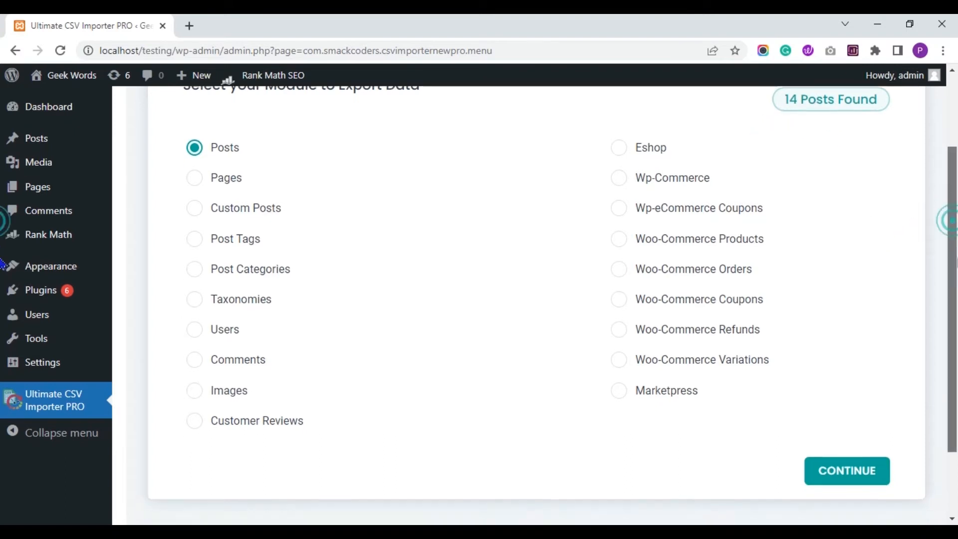
Skip the saved templates and create a new export mapping for the posts
left_click(846, 470)
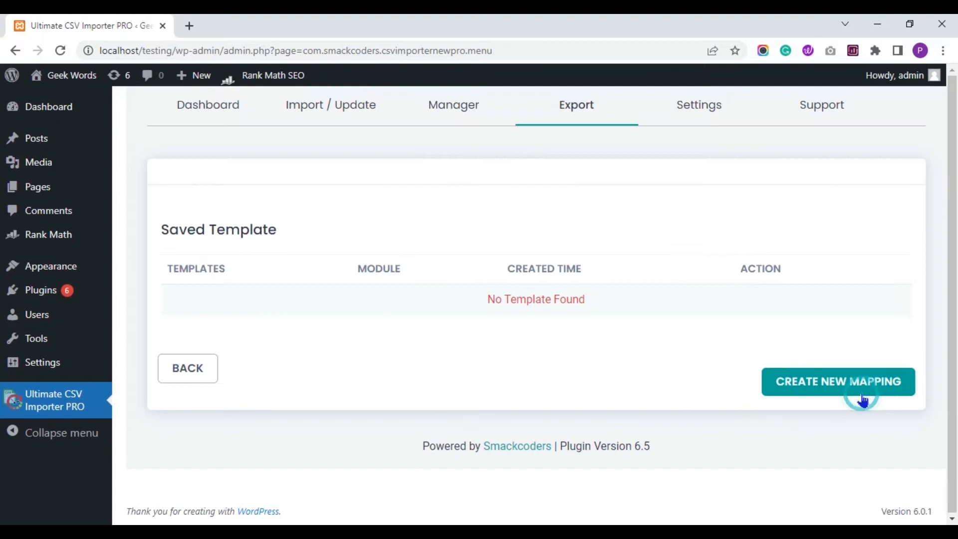
left_click(838, 381)
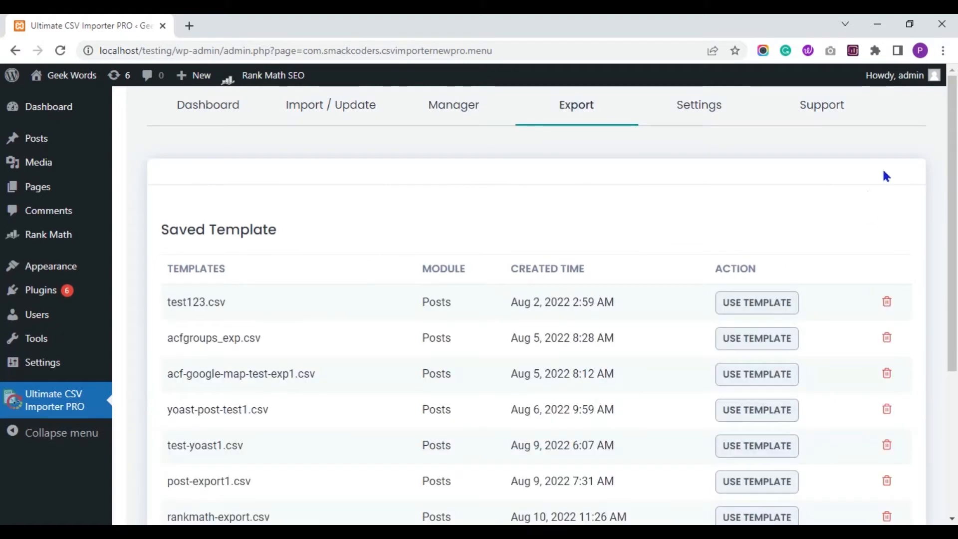
scroll("down", 3)
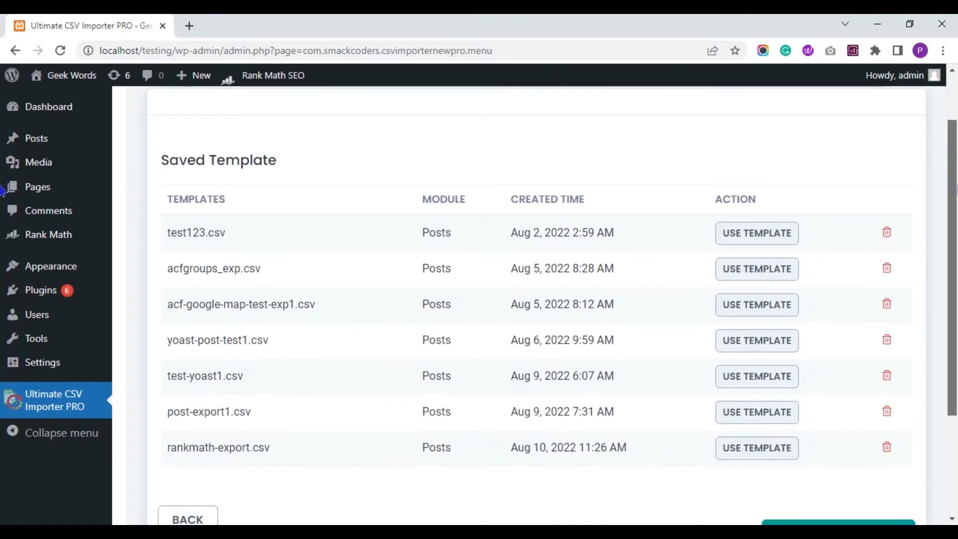
scroll("down", 3)
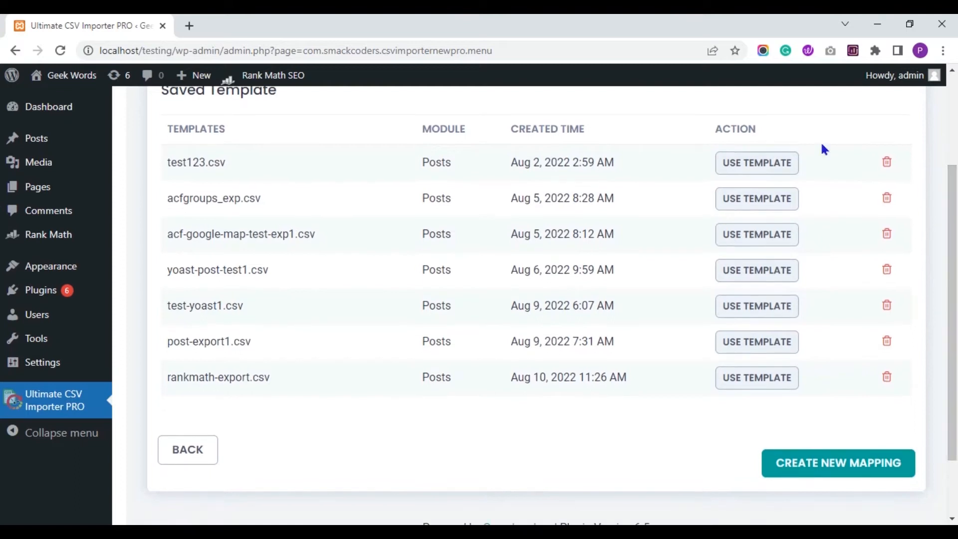
mouse_move(522, 242)
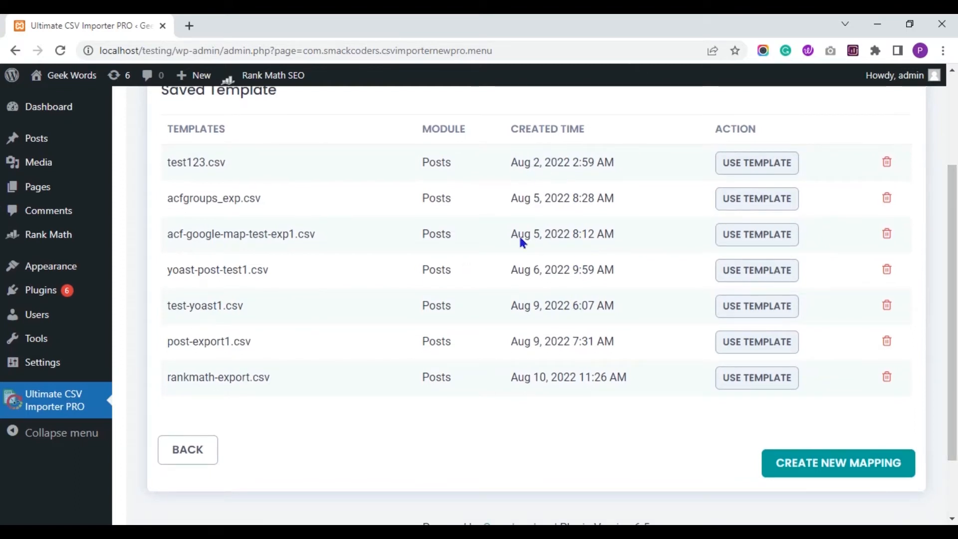
mouse_move(613, 228)
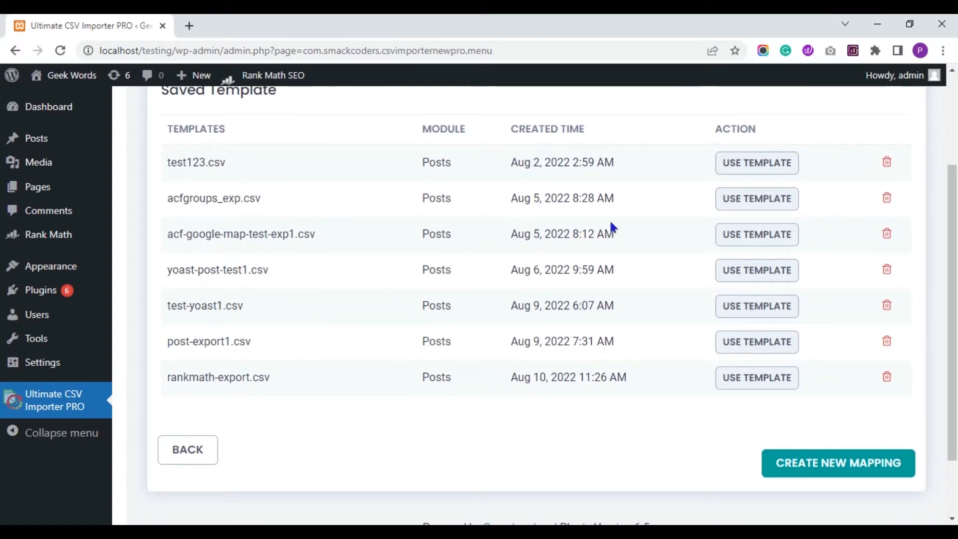
scroll("down", 3)
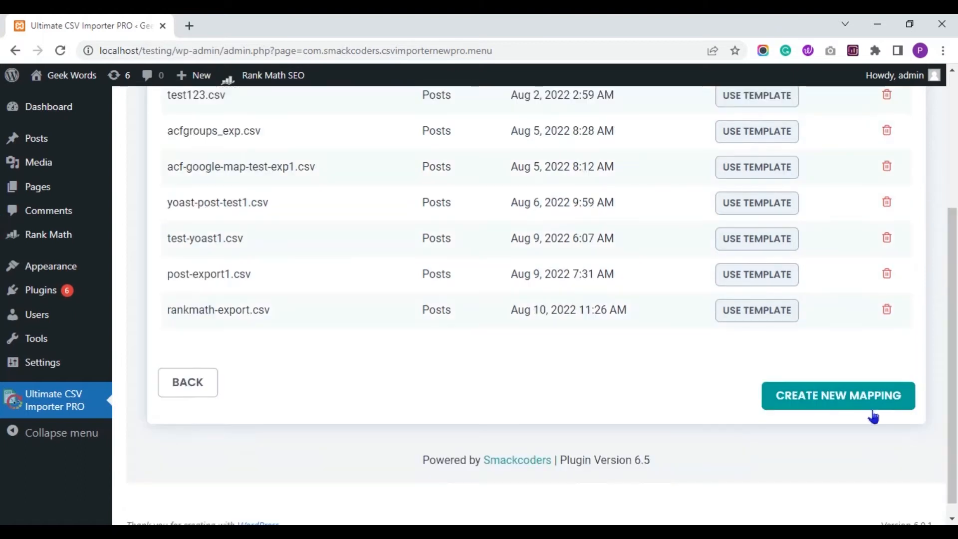
left_click(837, 395)
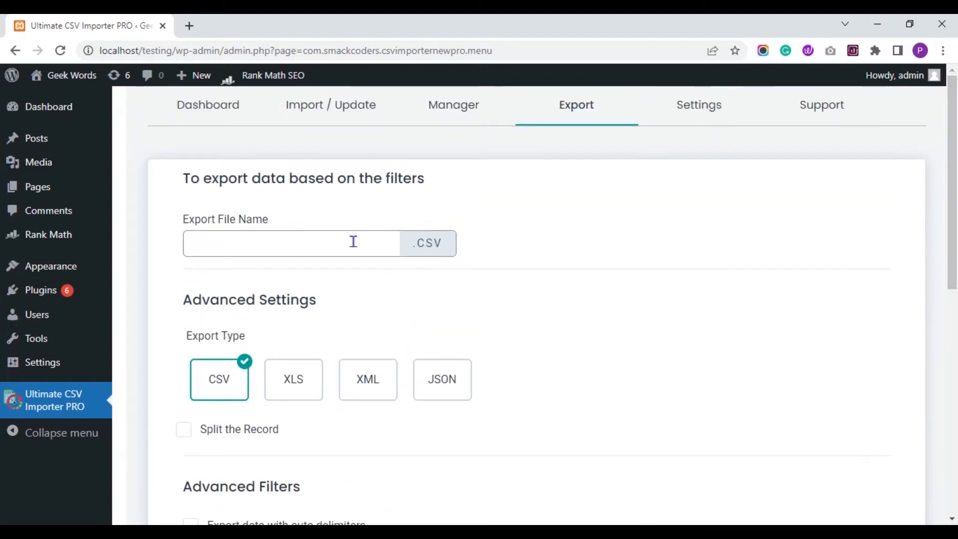
Enter 'Rankmath-export1' as the export file name, keeping CSV as the type
left_click(290, 243)
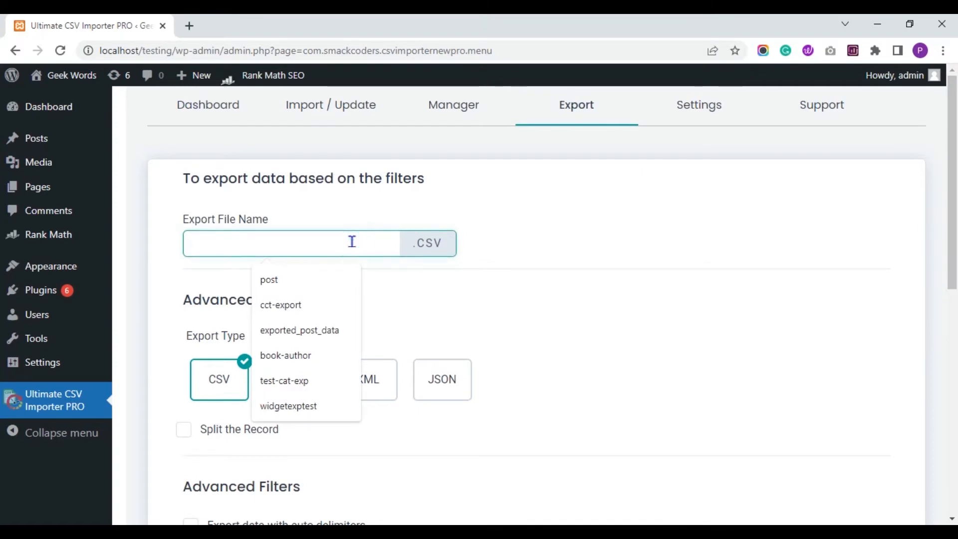
type("Rankm")
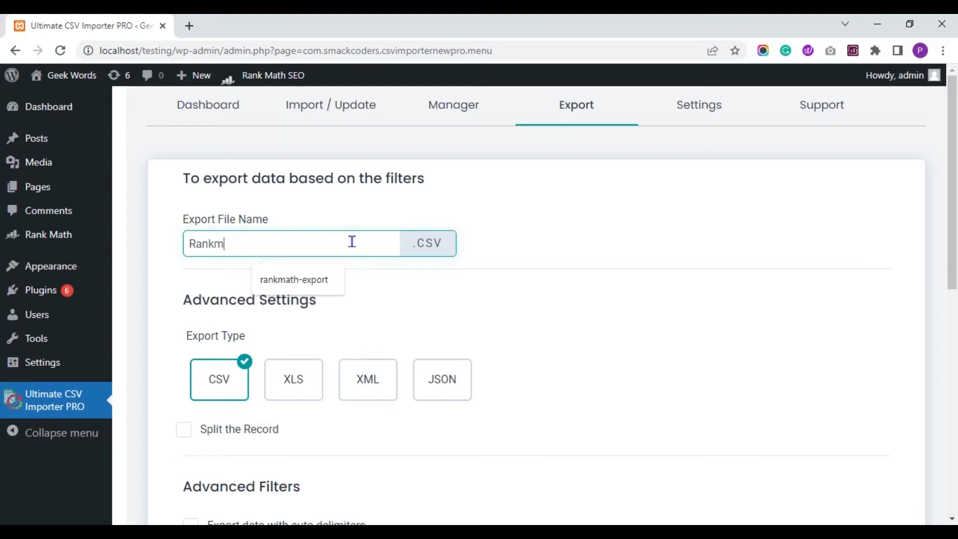
type("ath-expor")
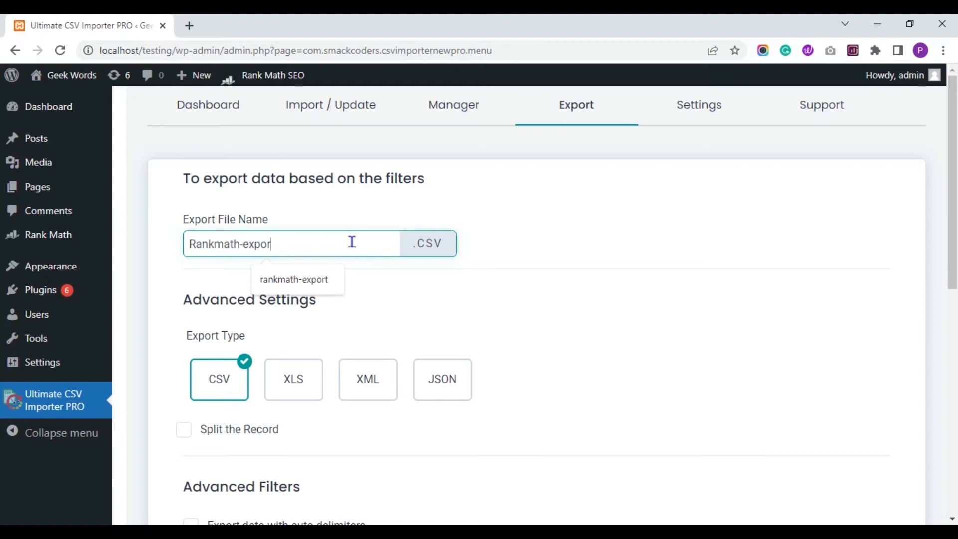
type("1")
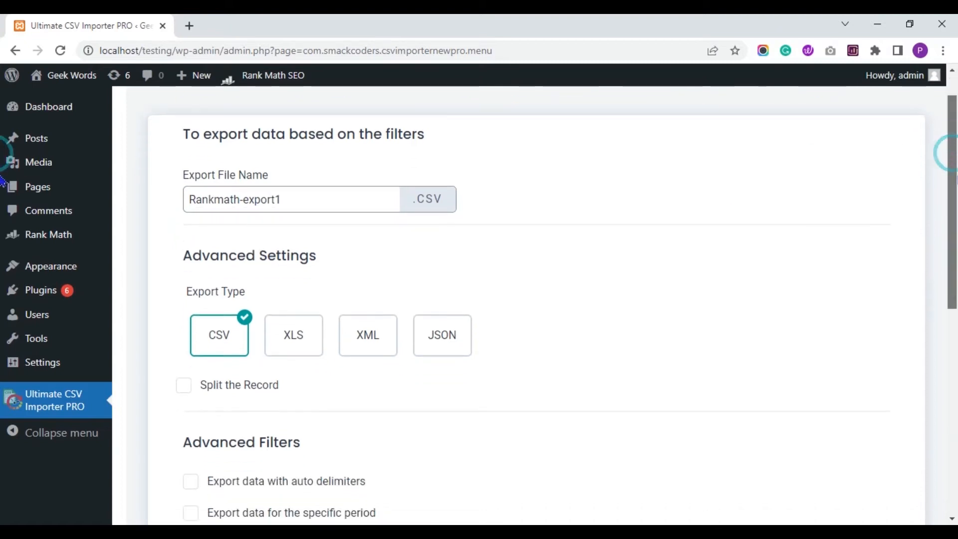
scroll("down", 3)
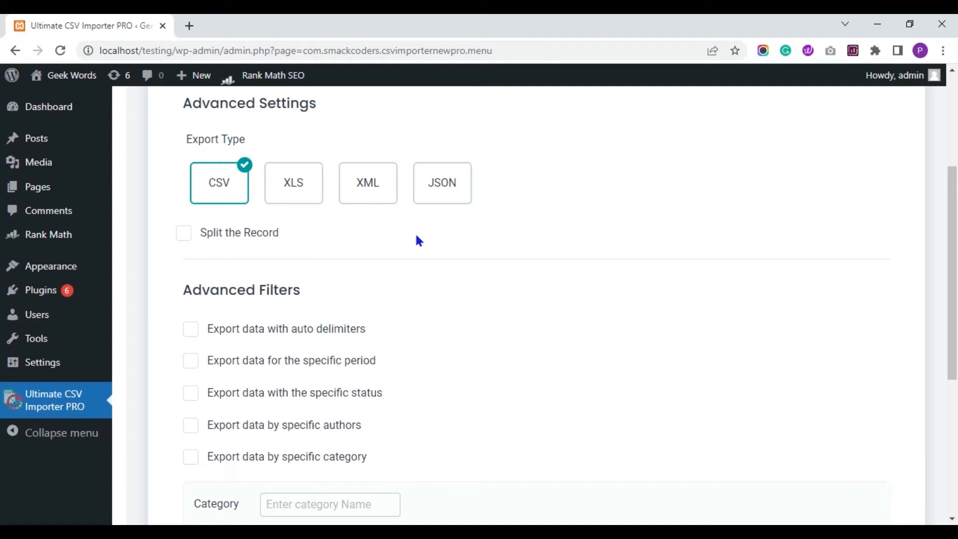
mouse_move(248, 206)
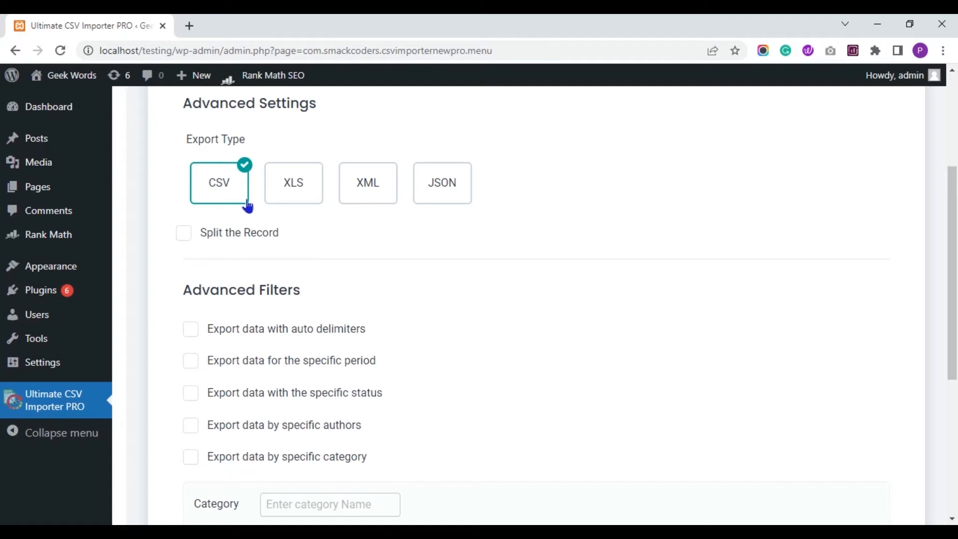
mouse_move(240, 184)
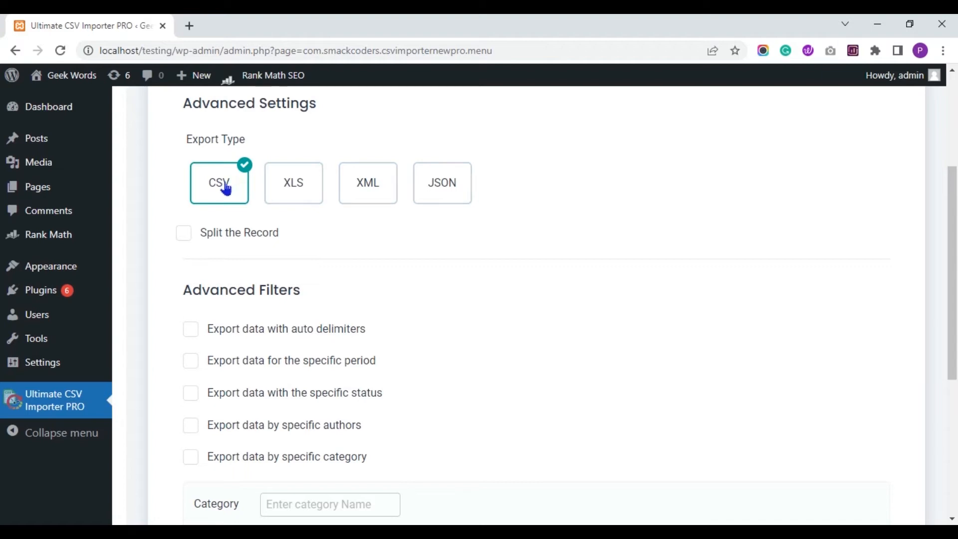
mouse_move(303, 229)
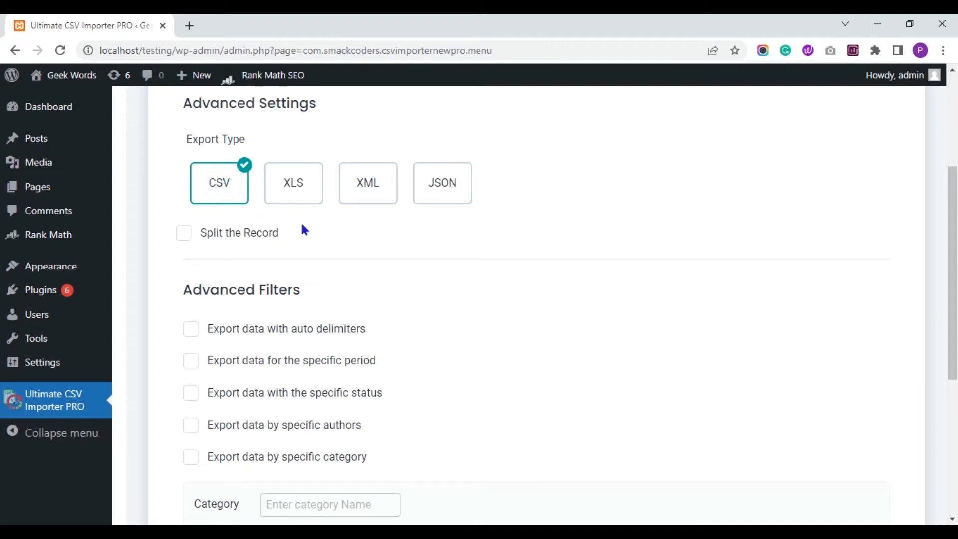
mouse_move(949, 225)
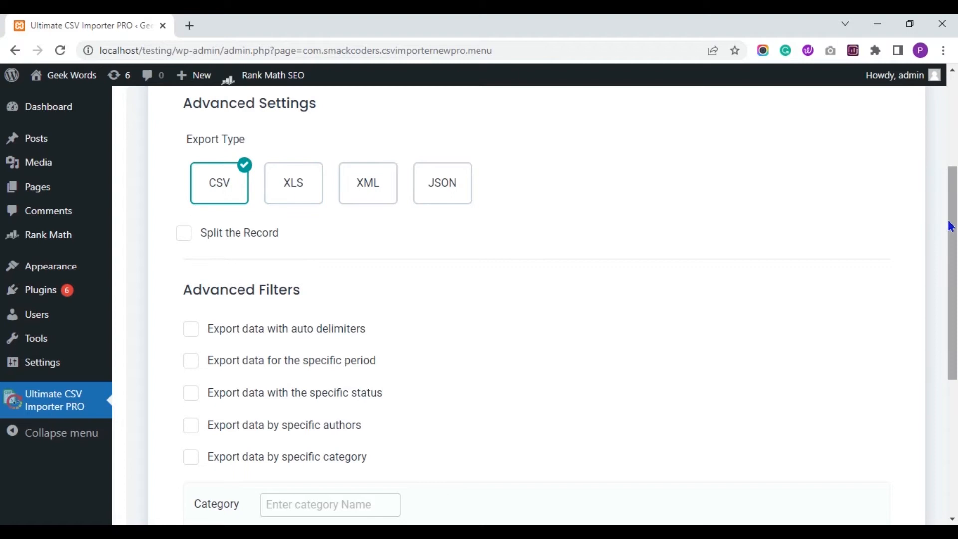
scroll("down", 3)
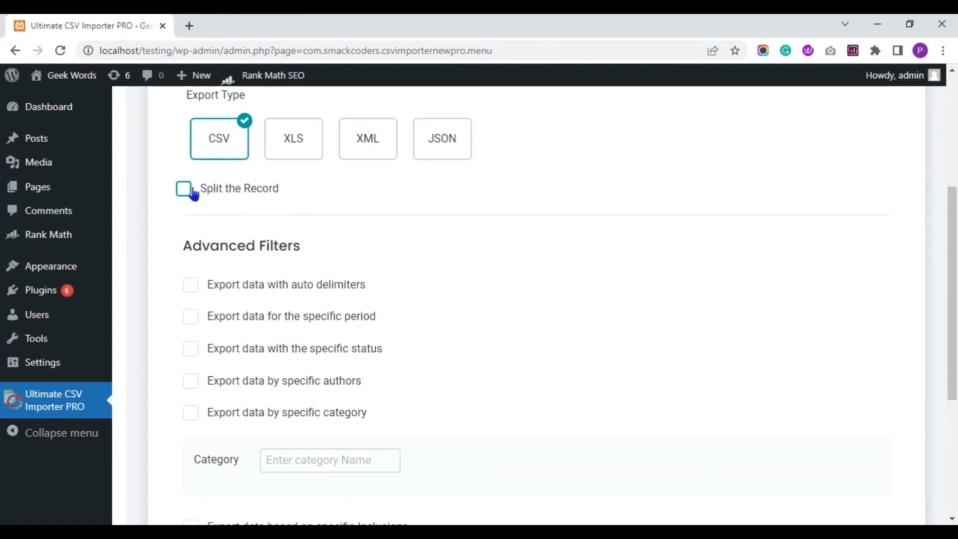
left_click(183, 188)
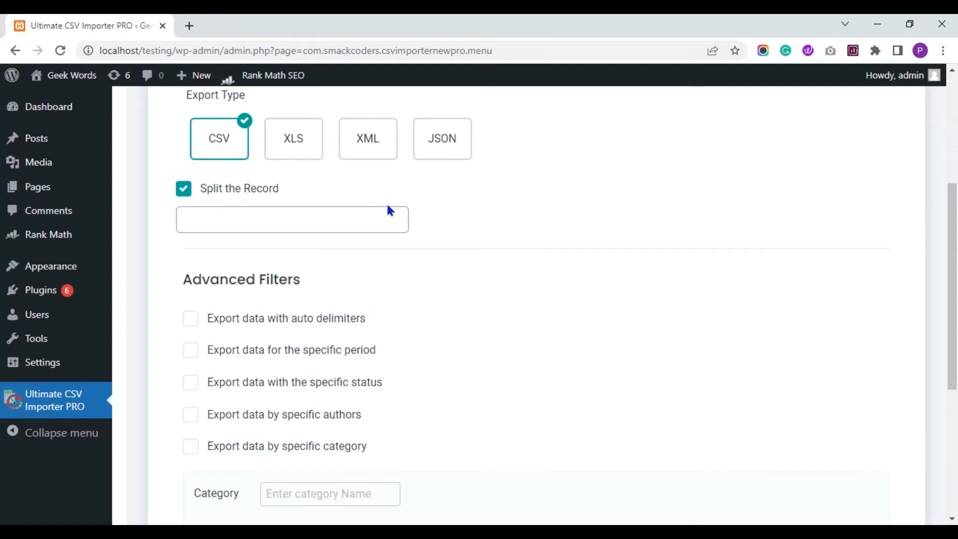
mouse_move(476, 196)
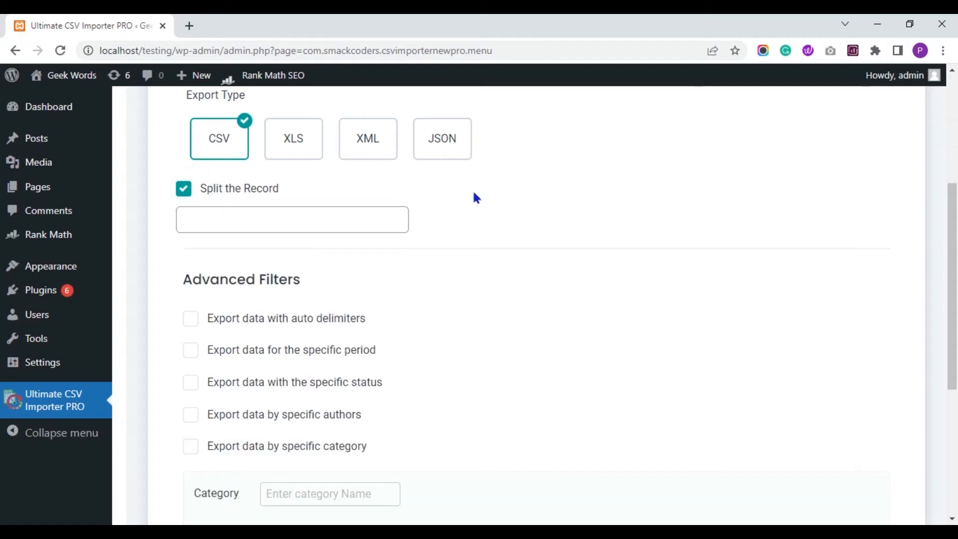
mouse_move(294, 192)
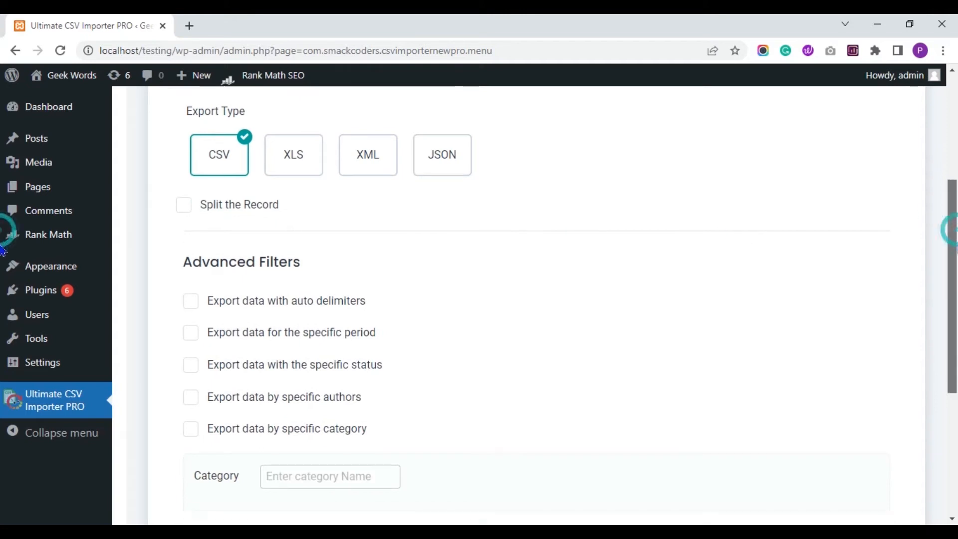
scroll("down", 3)
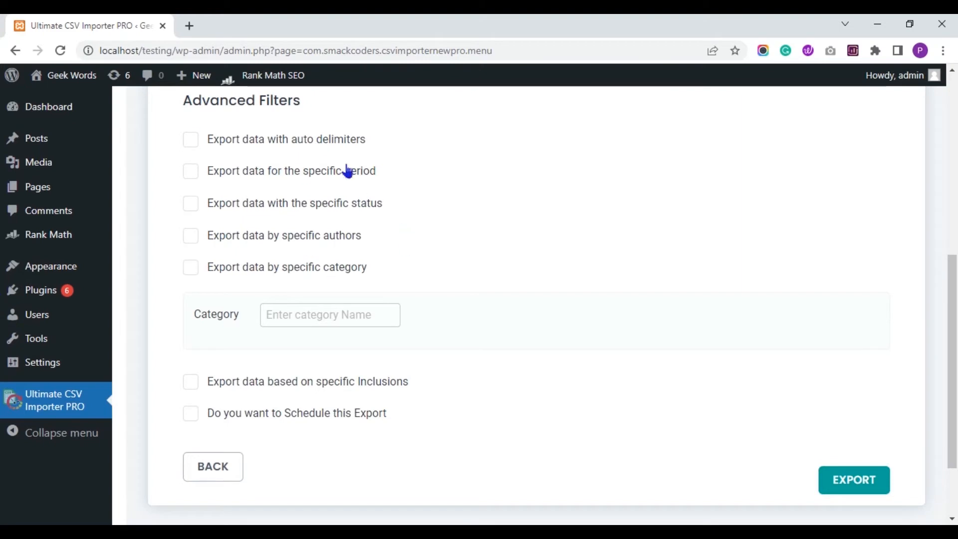
mouse_move(418, 202)
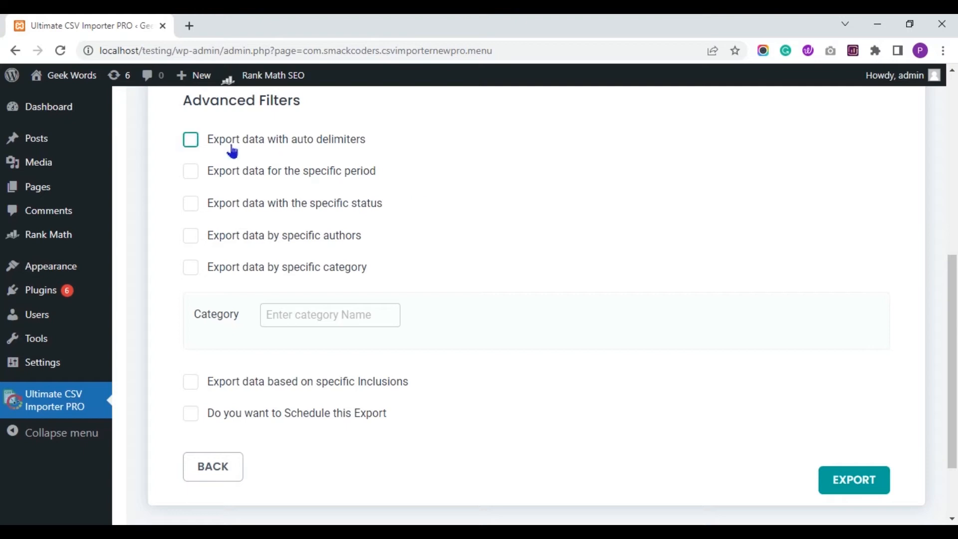
left_click(190, 139)
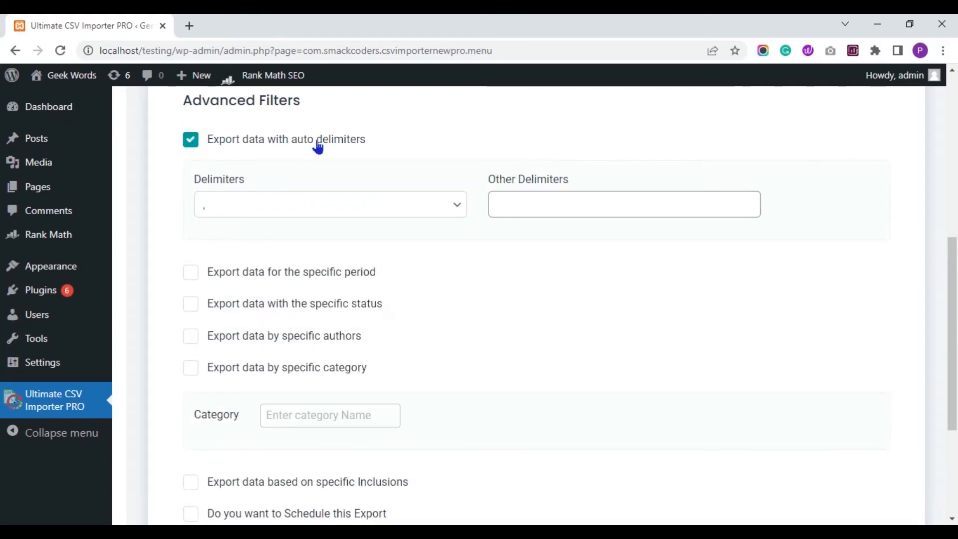
mouse_move(423, 198)
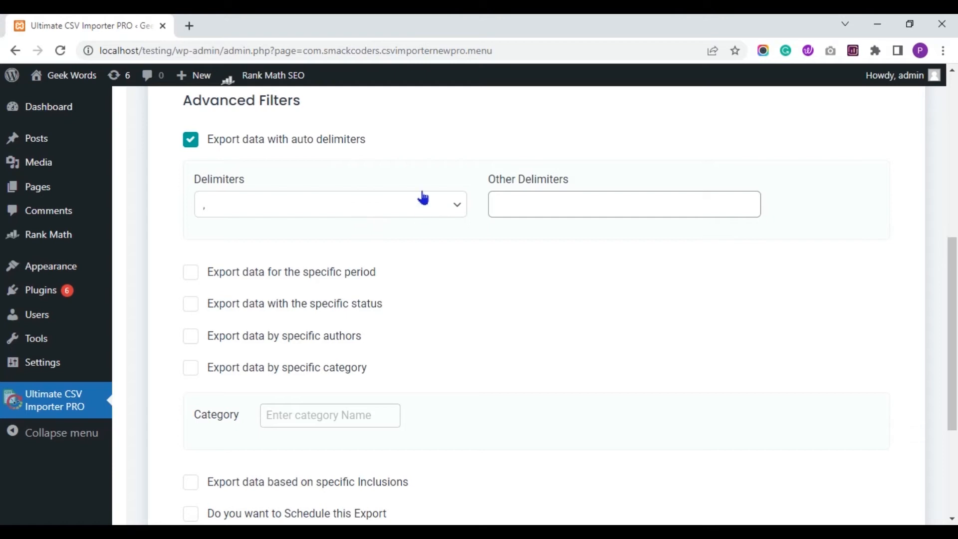
left_click(190, 139)
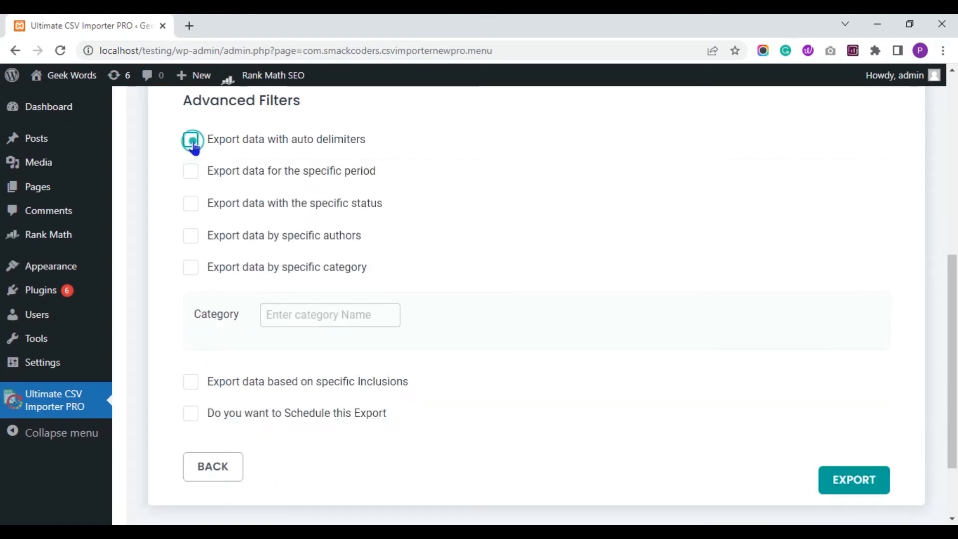
left_click(190, 171)
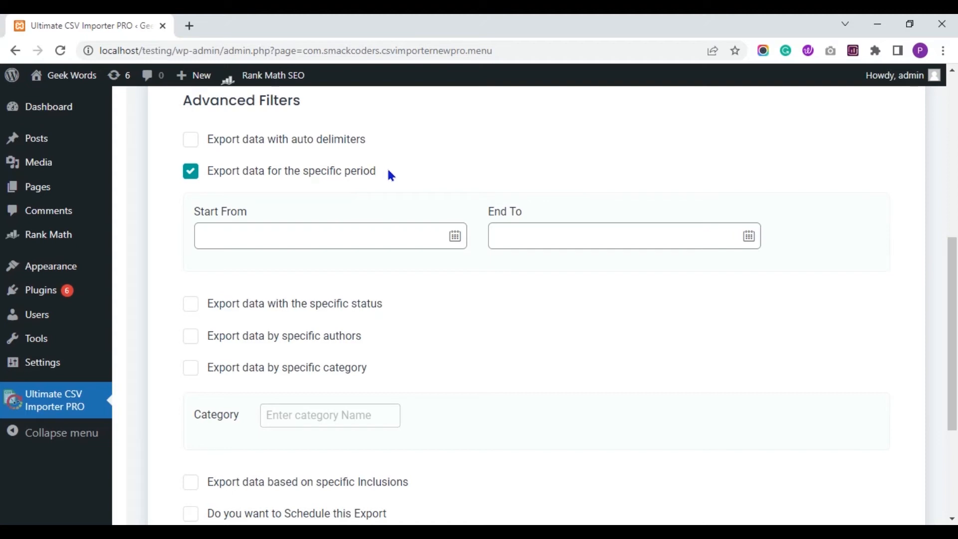
left_click(318, 235)
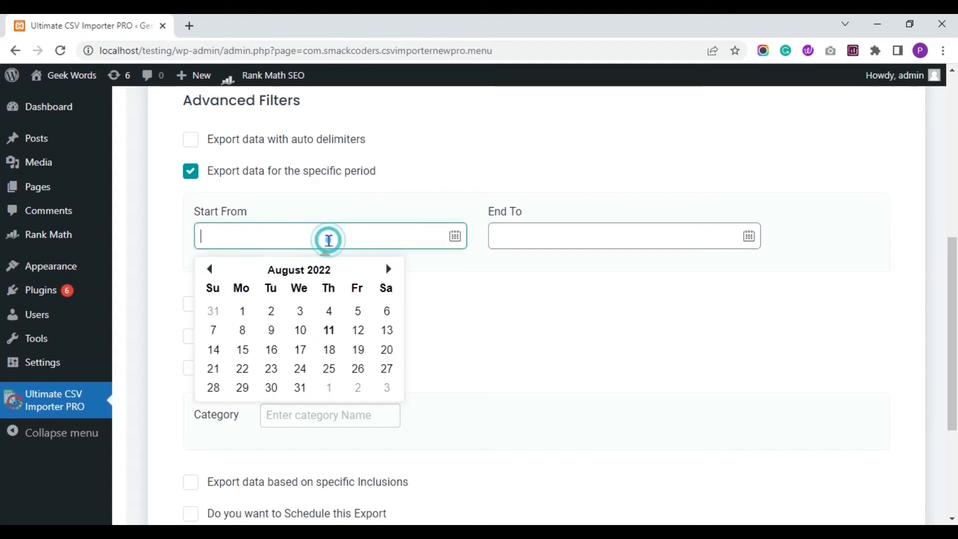
left_click(617, 235)
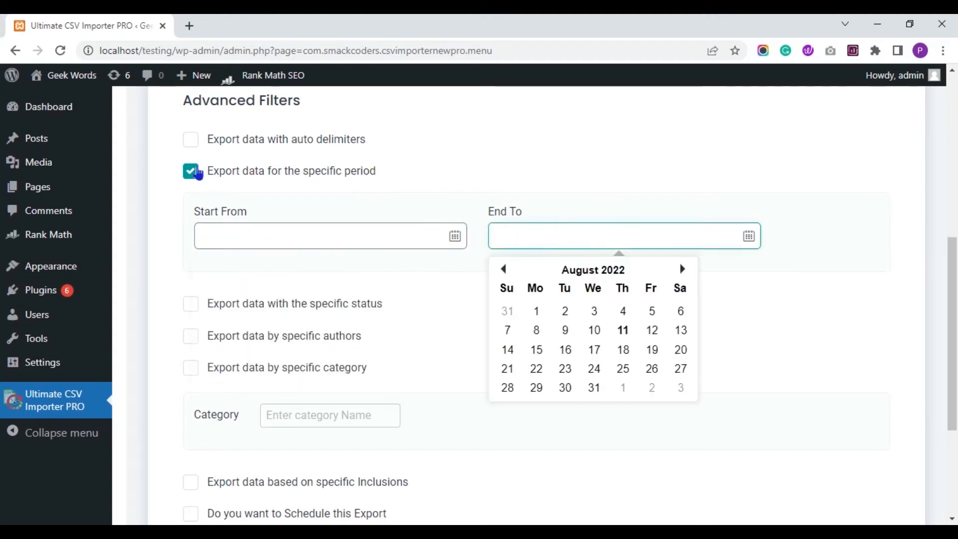
left_click(191, 171)
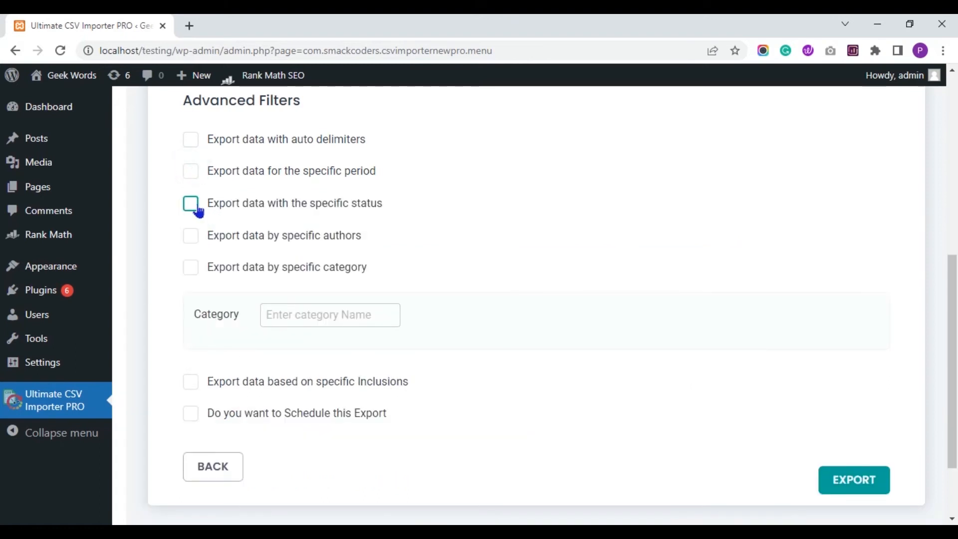
left_click(190, 203)
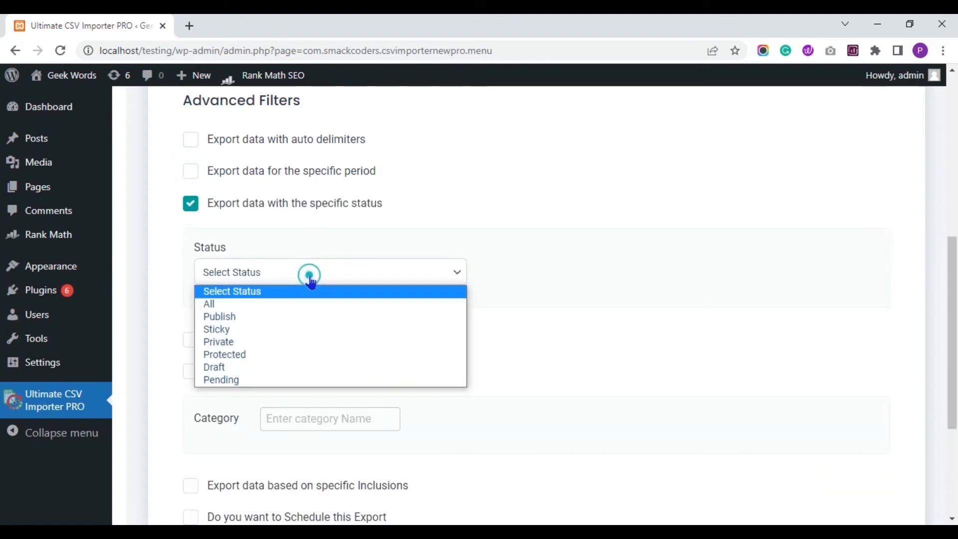
left_click(190, 203)
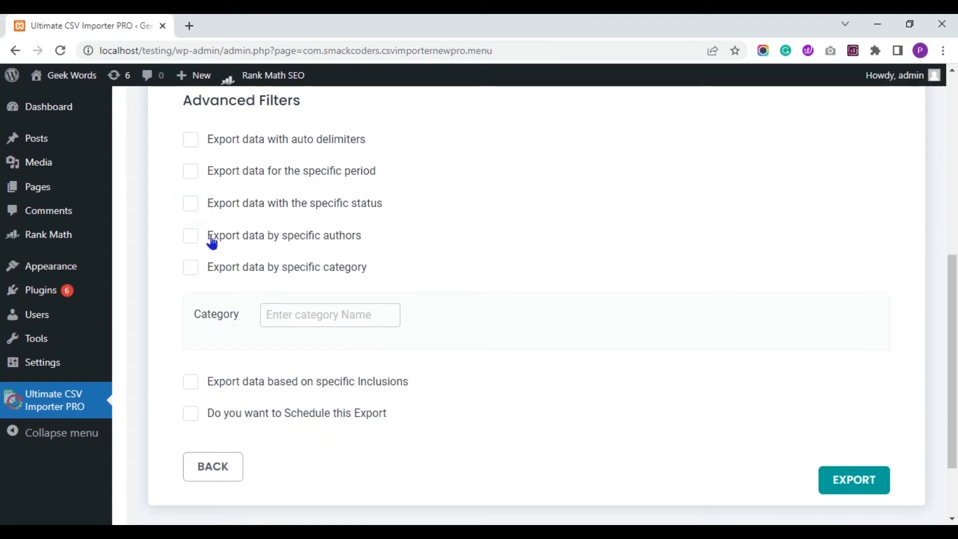
left_click(190, 234)
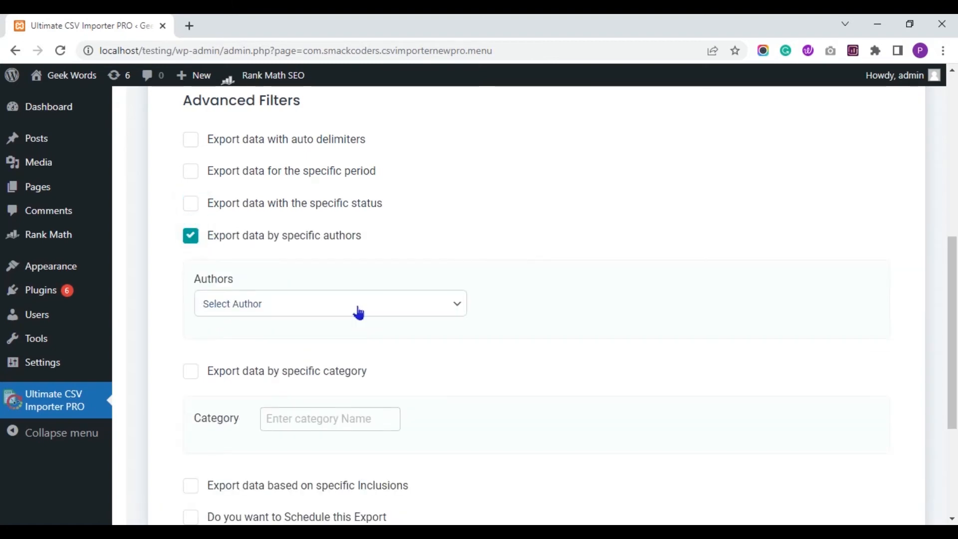
left_click(190, 235)
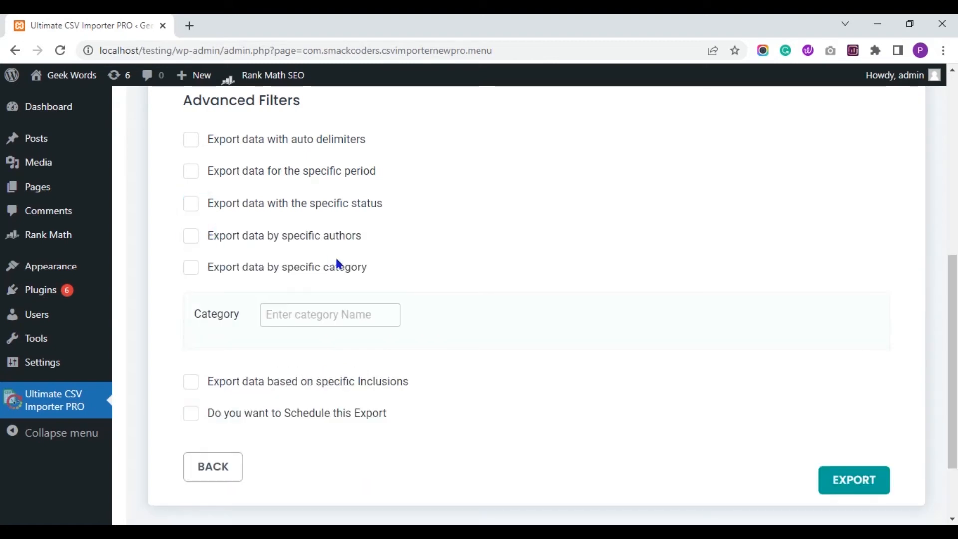
left_click(190, 267)
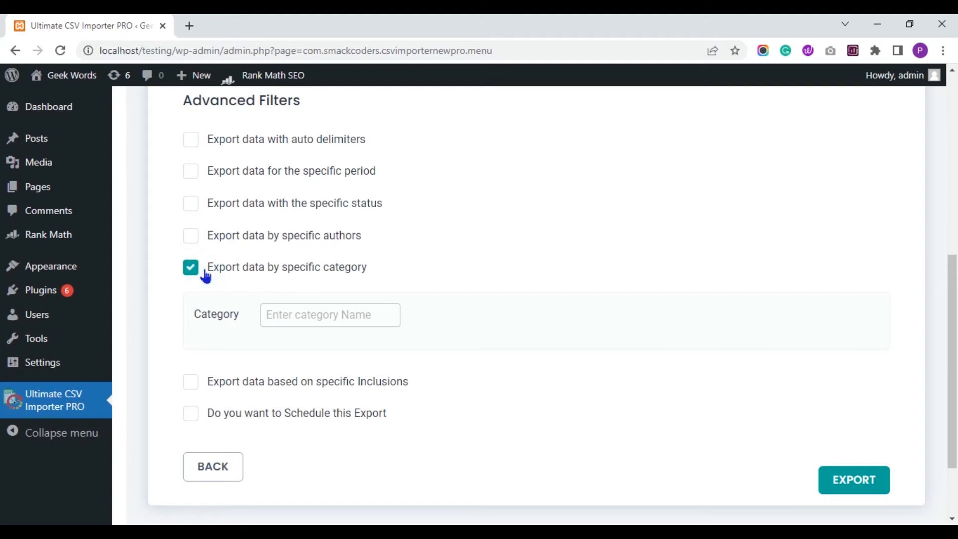
left_click(329, 315)
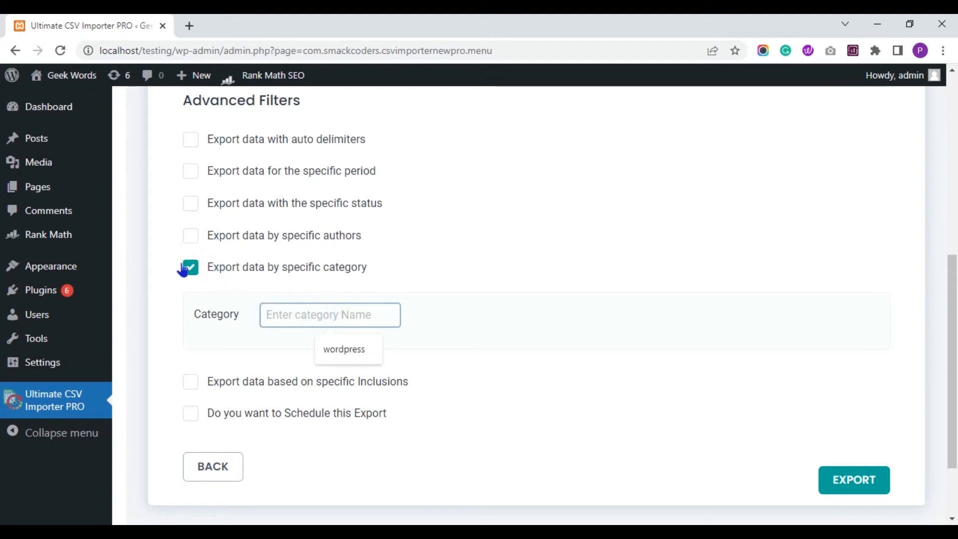
left_click(190, 267)
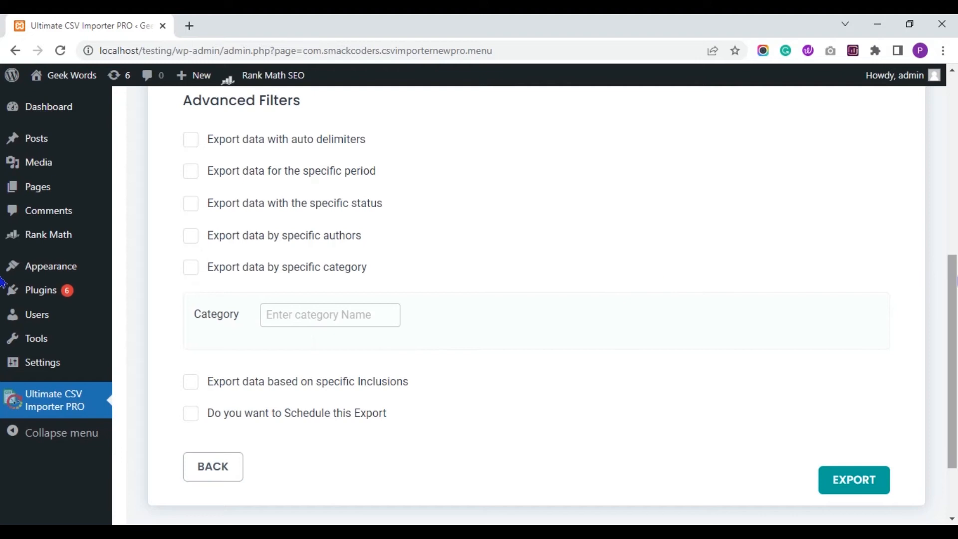
scroll("down", 3)
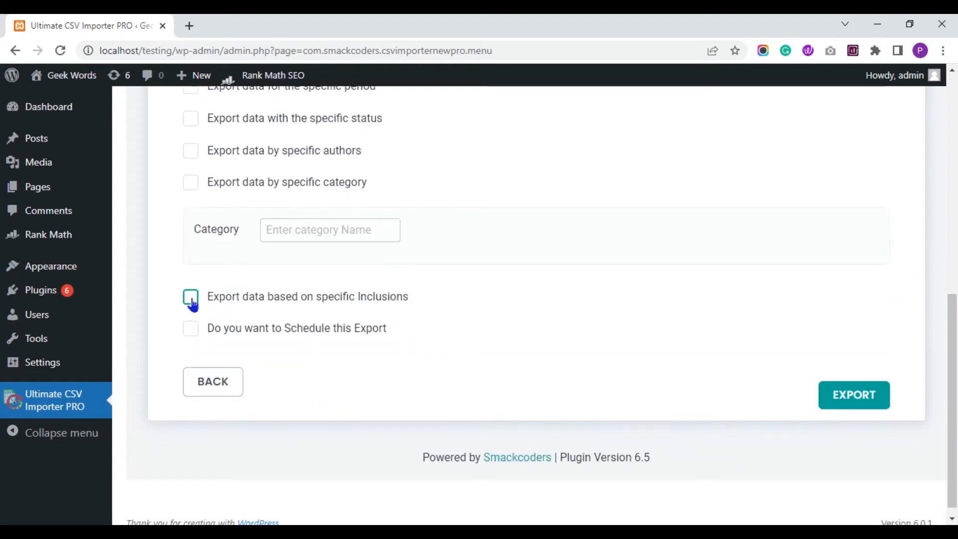
left_click(190, 296)
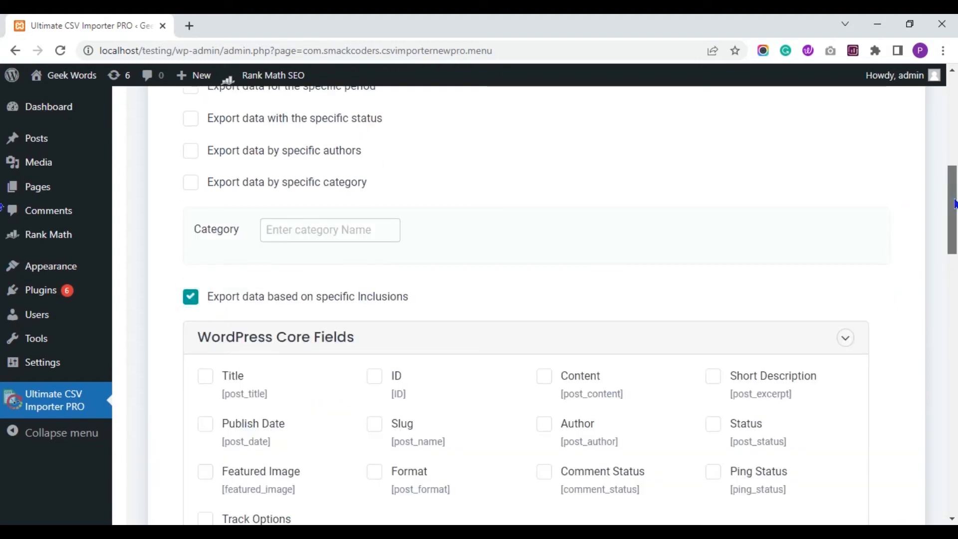
scroll("down", 3)
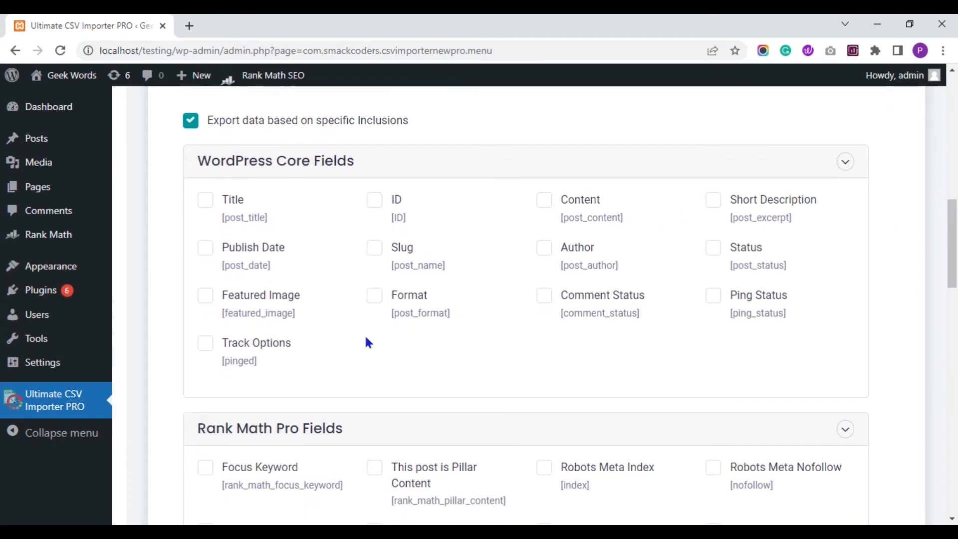
mouse_move(651, 271)
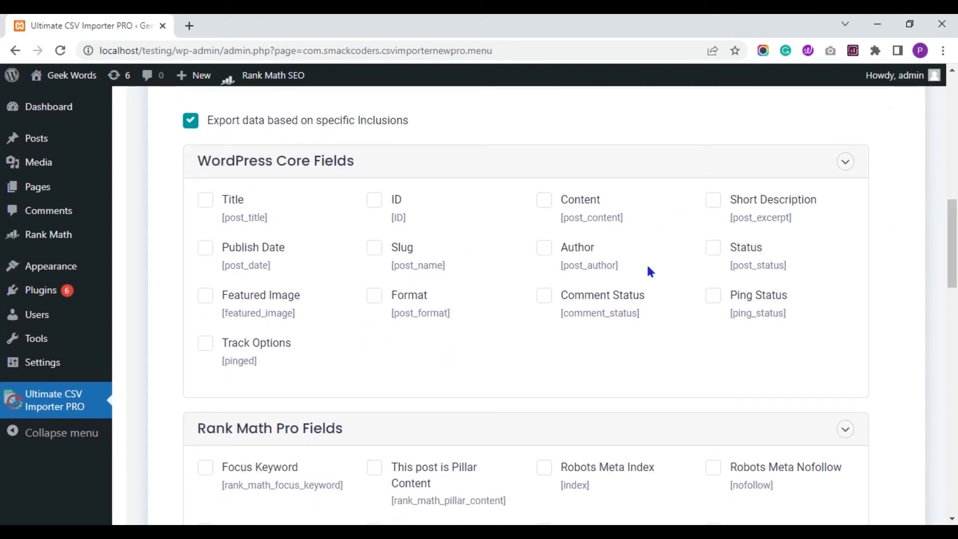
mouse_move(893, 221)
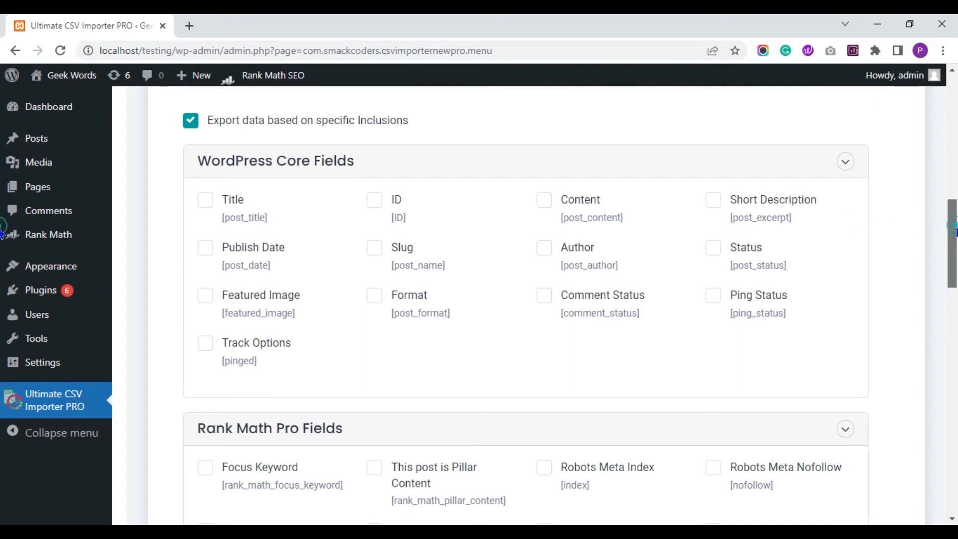
scroll("down", 3)
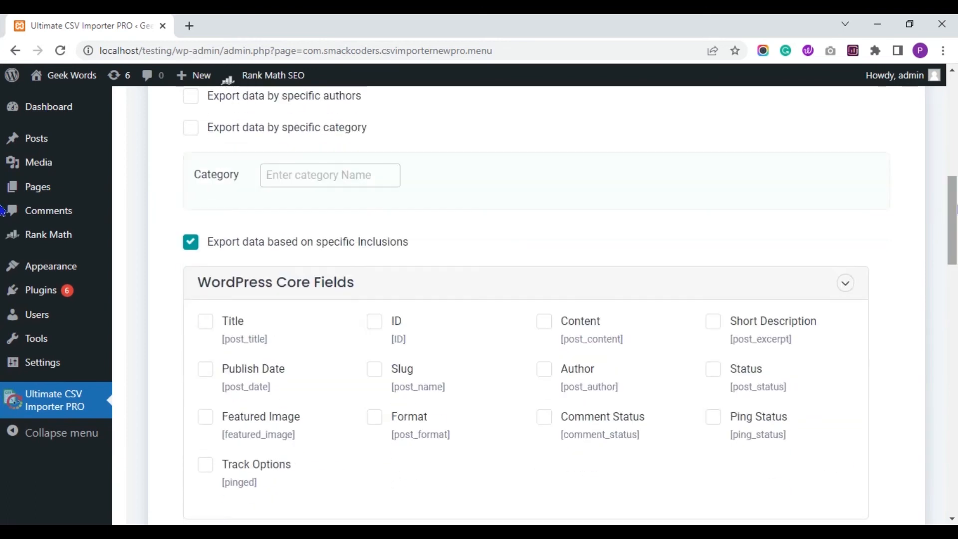
left_click(190, 241)
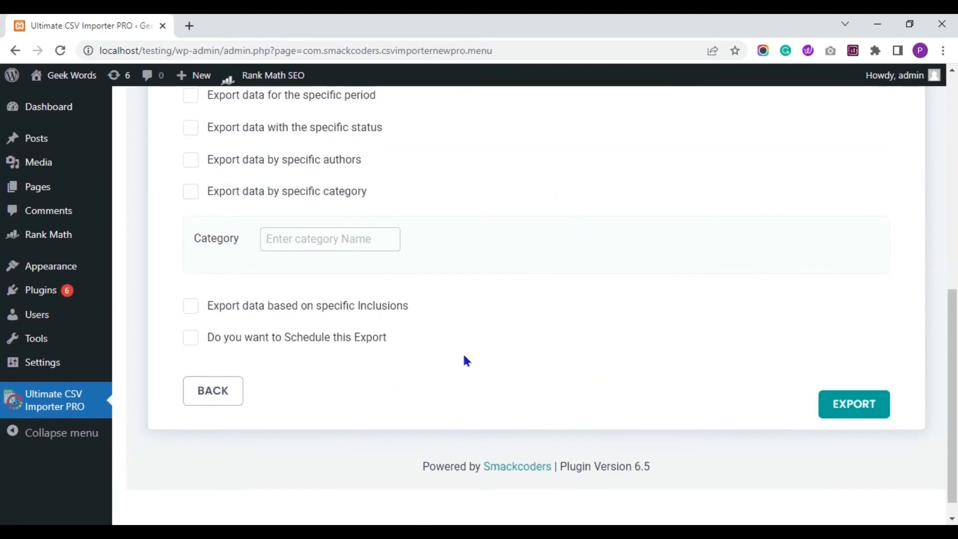
left_click(190, 337)
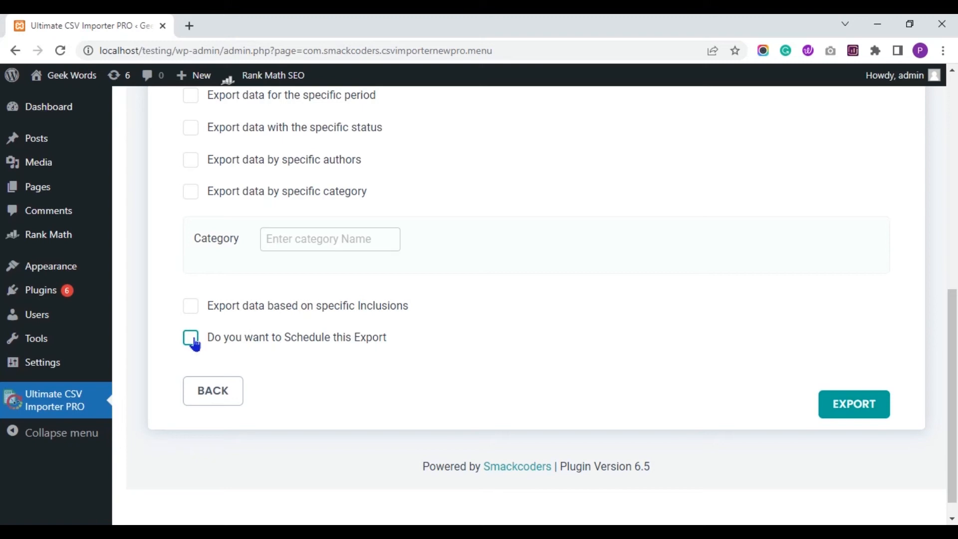
left_click(190, 337)
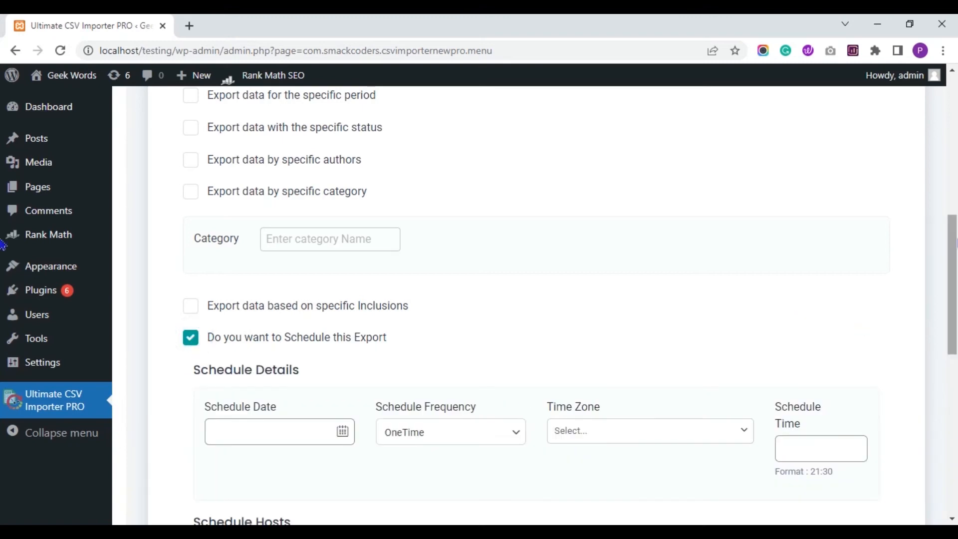
scroll("down", 3)
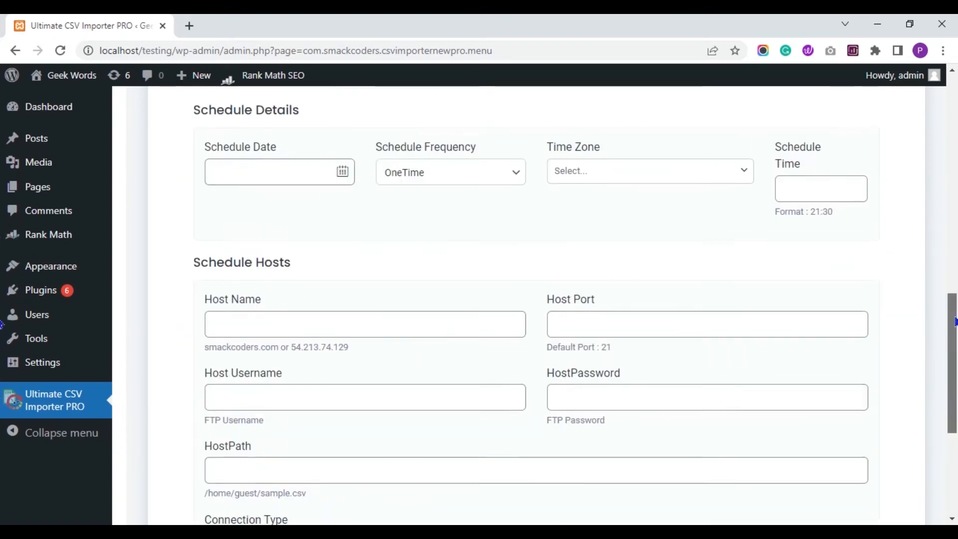
left_click(190, 297)
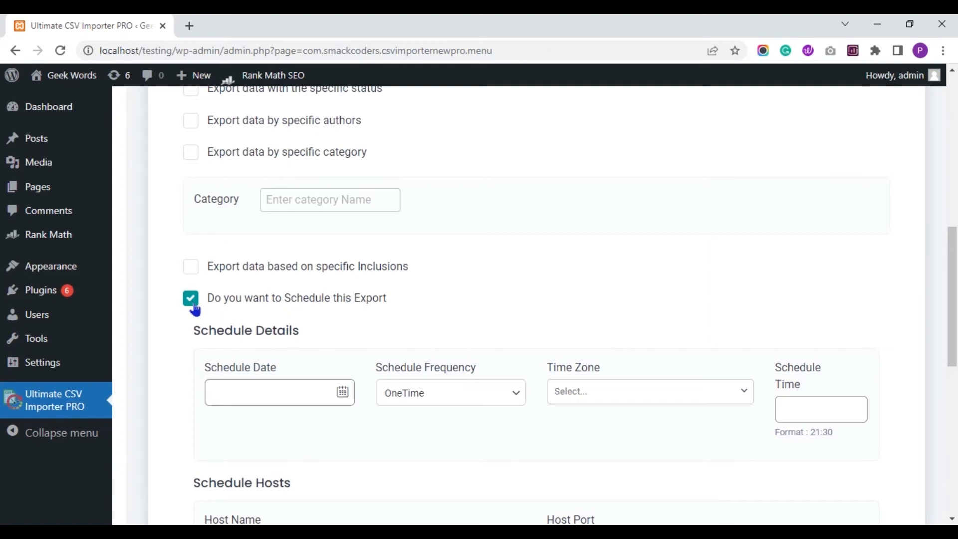
left_click(190, 299)
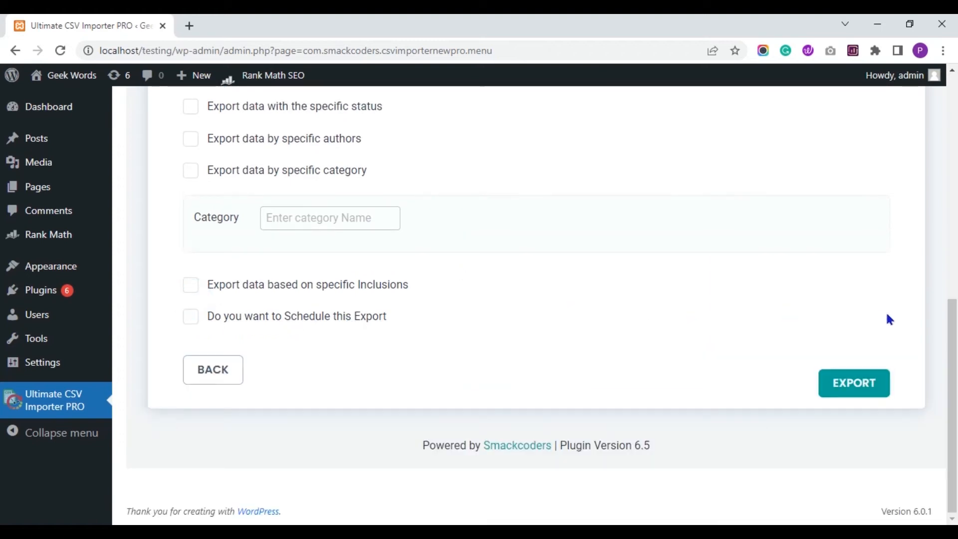
mouse_move(3, 359)
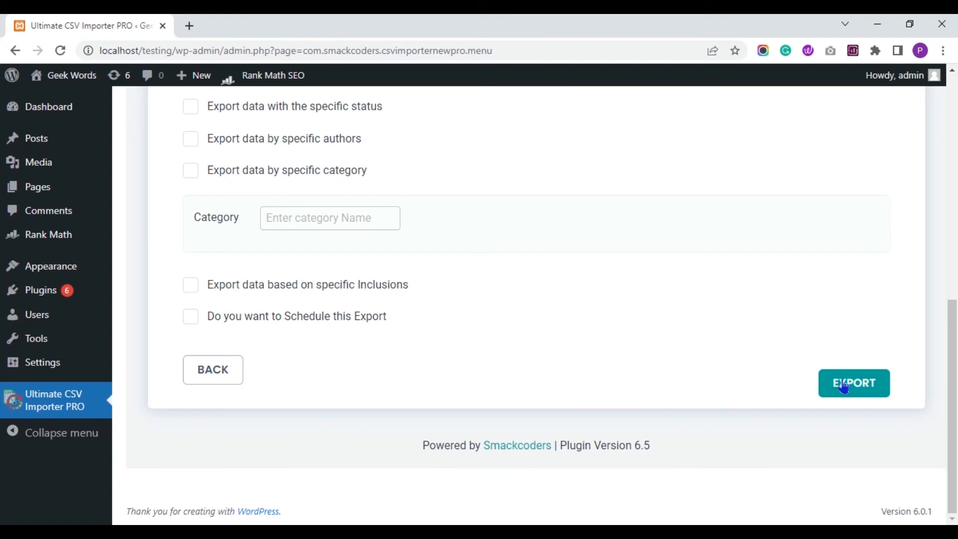
Export all 14 posts to 100% and download Rankmath-export1.csv
left_click(854, 383)
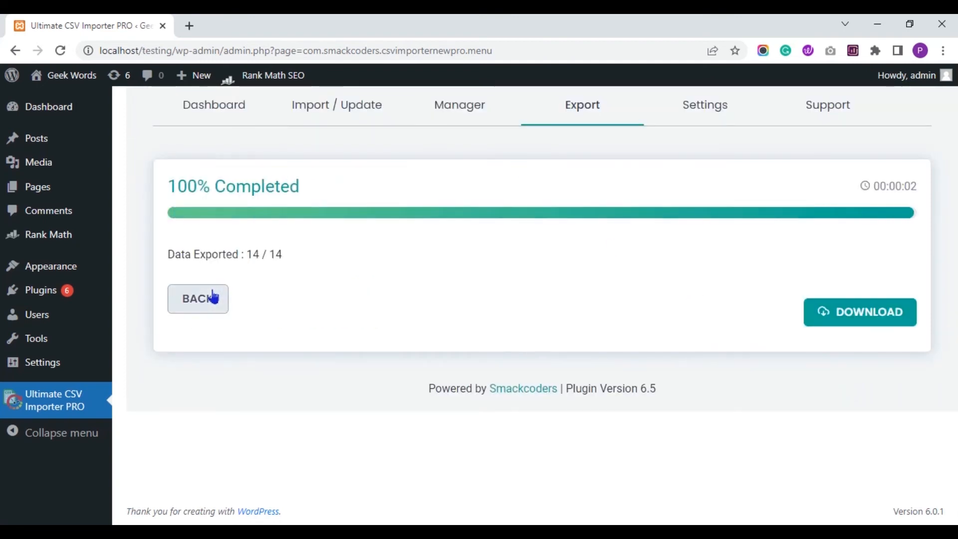
mouse_move(598, 265)
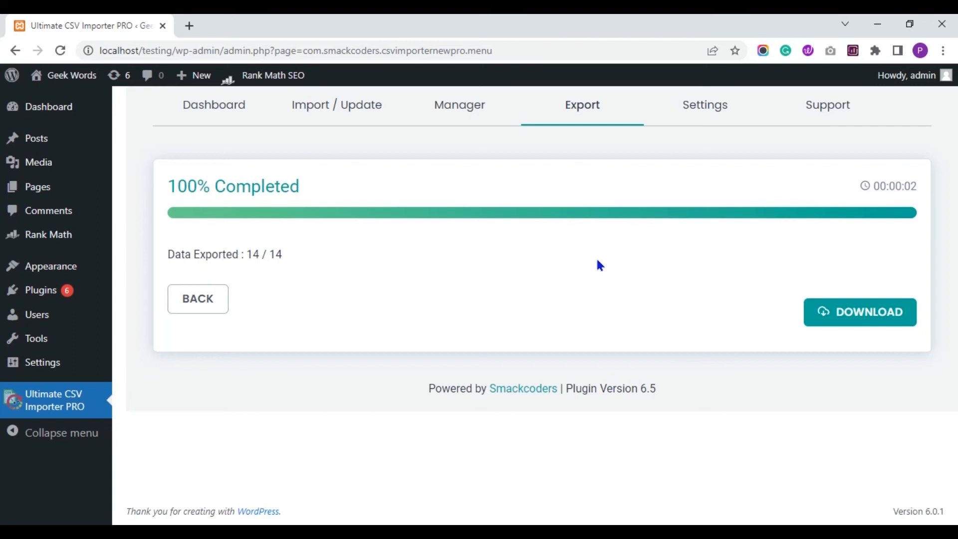
mouse_move(460, 236)
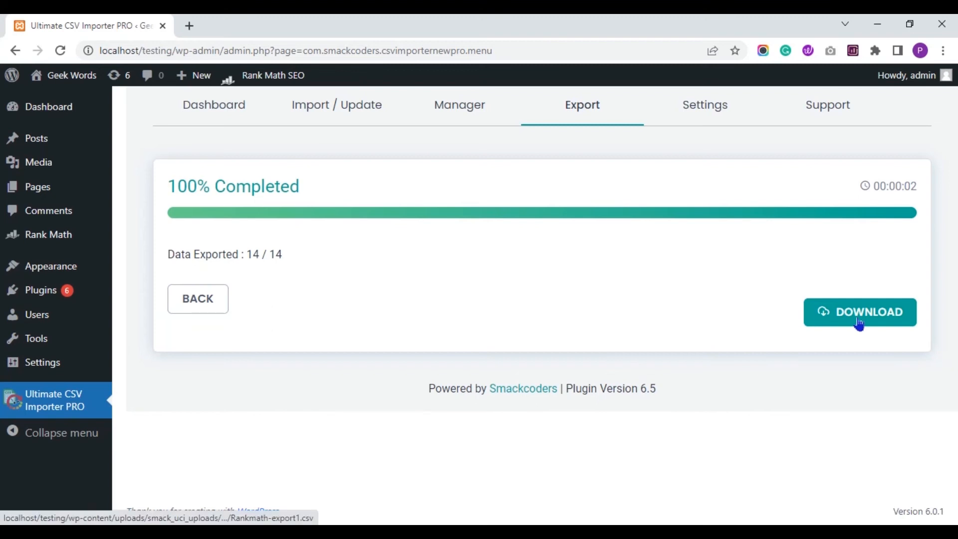
left_click(859, 312)
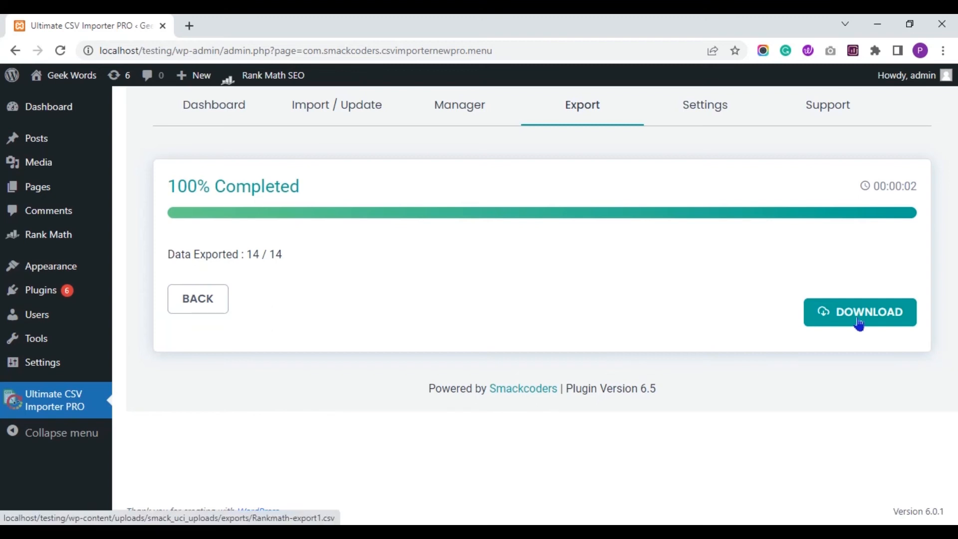
left_click(859, 311)
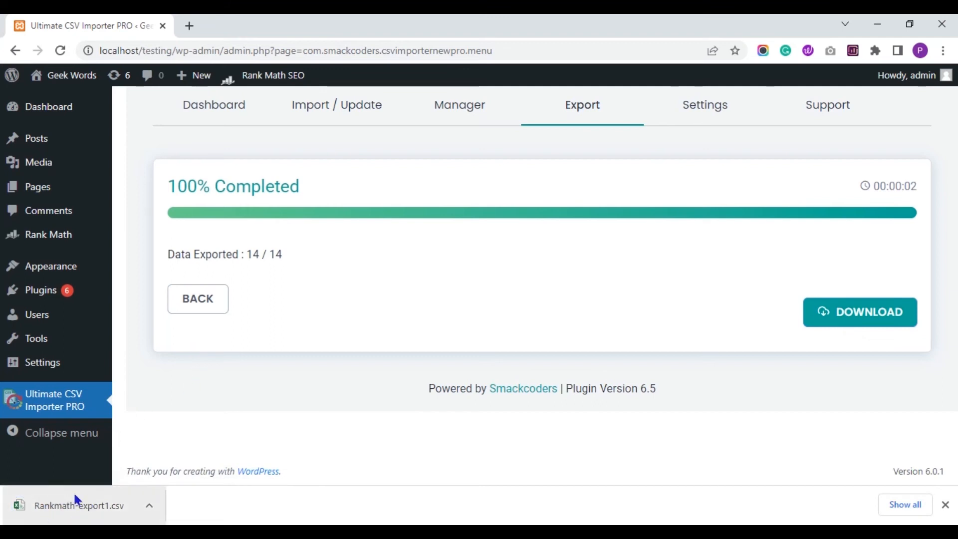
Open Rankmath-export1.csv in Excel and dismiss the Office Activation Wizard
left_click(80, 505)
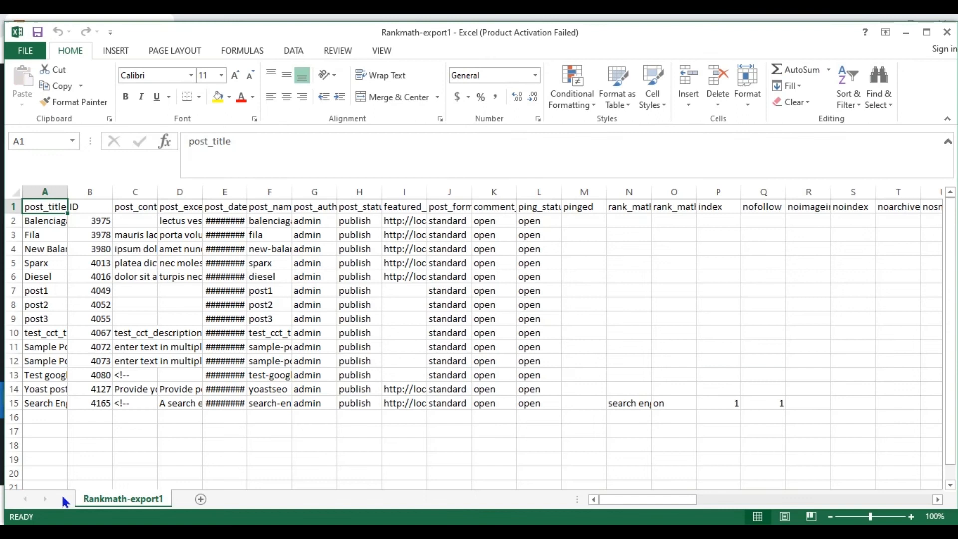
mouse_move(55, 240)
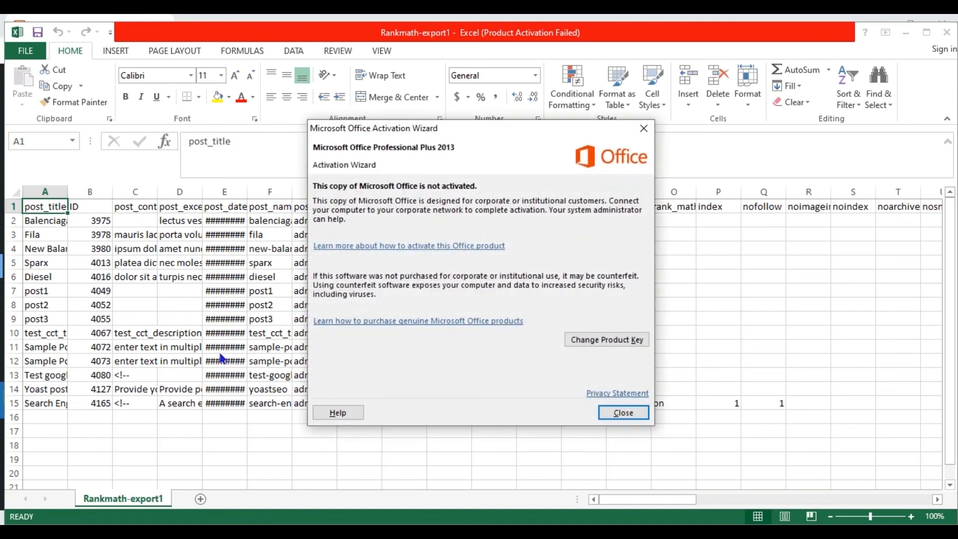
left_click(622, 413)
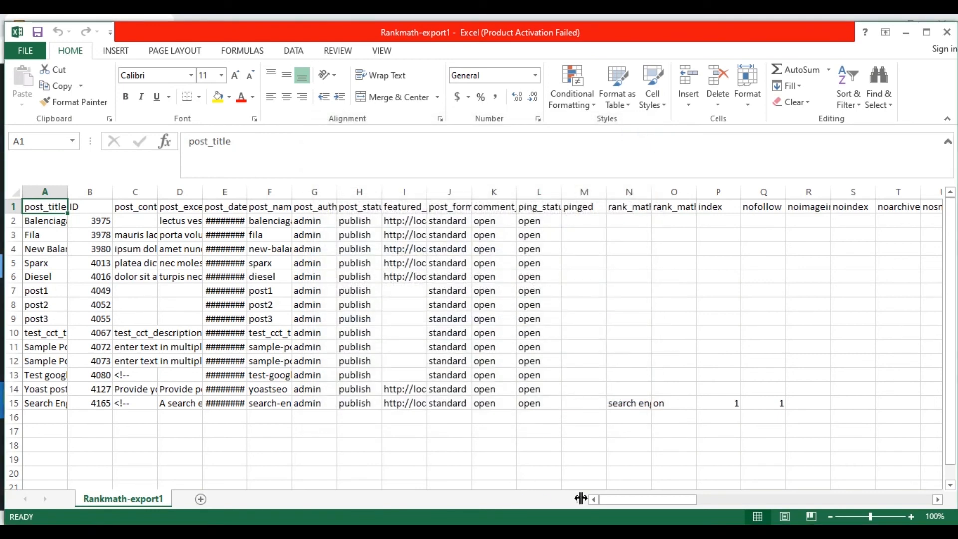
left_click_drag(574, 498, 617, 499)
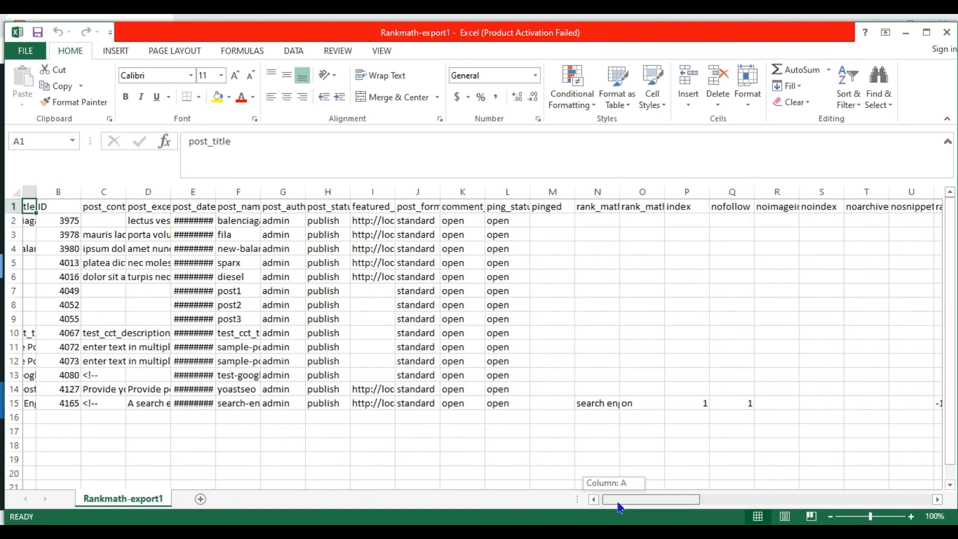
scroll("right", 3)
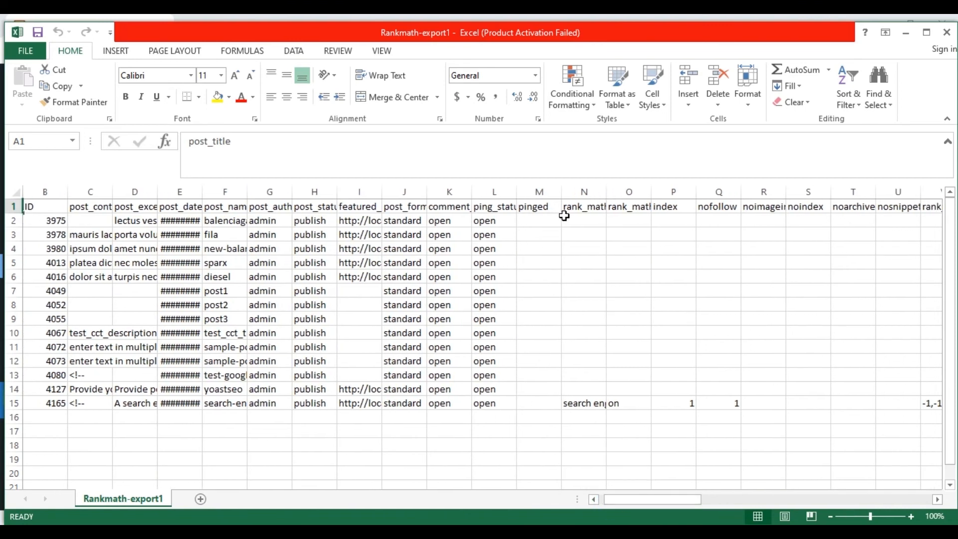
left_click(583, 206)
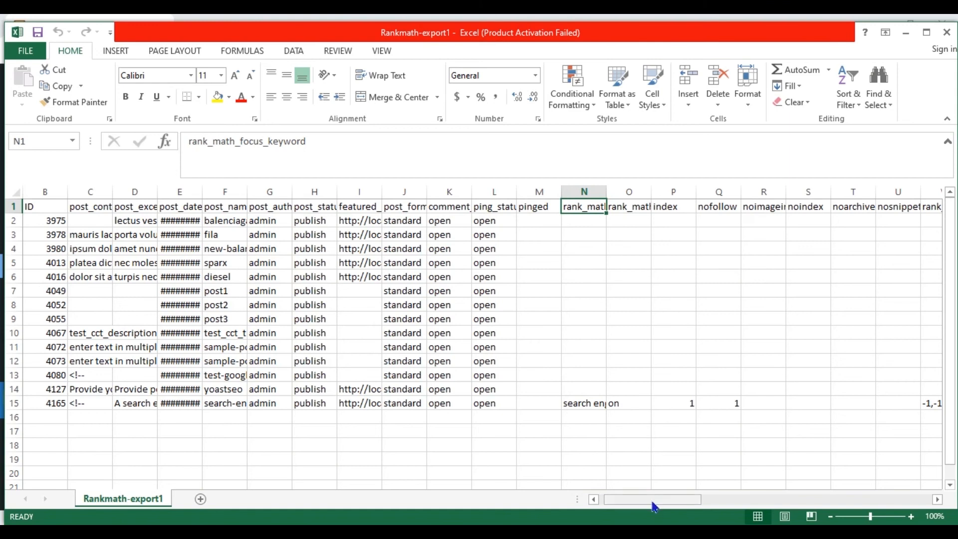
left_click_drag(652, 498, 706, 499)
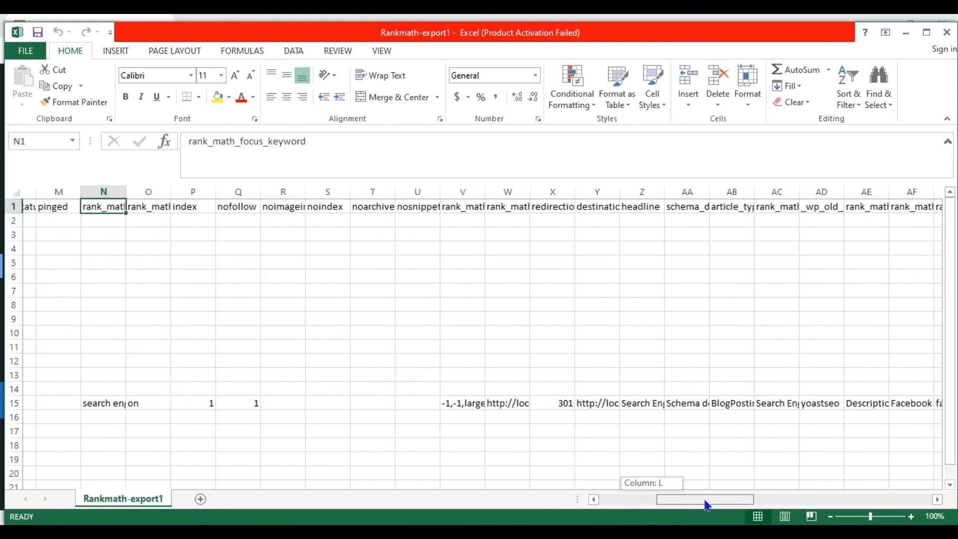
scroll("right", 3)
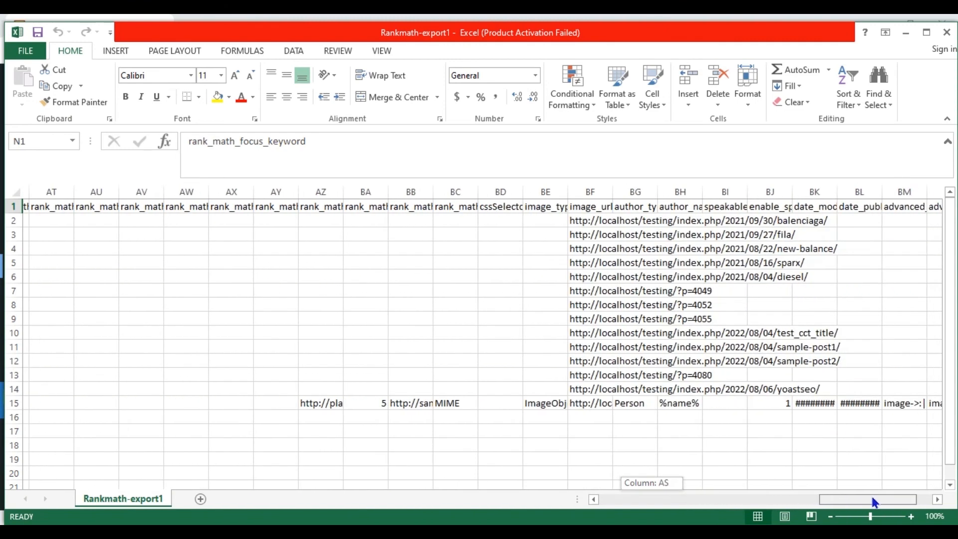
scroll("right", 3)
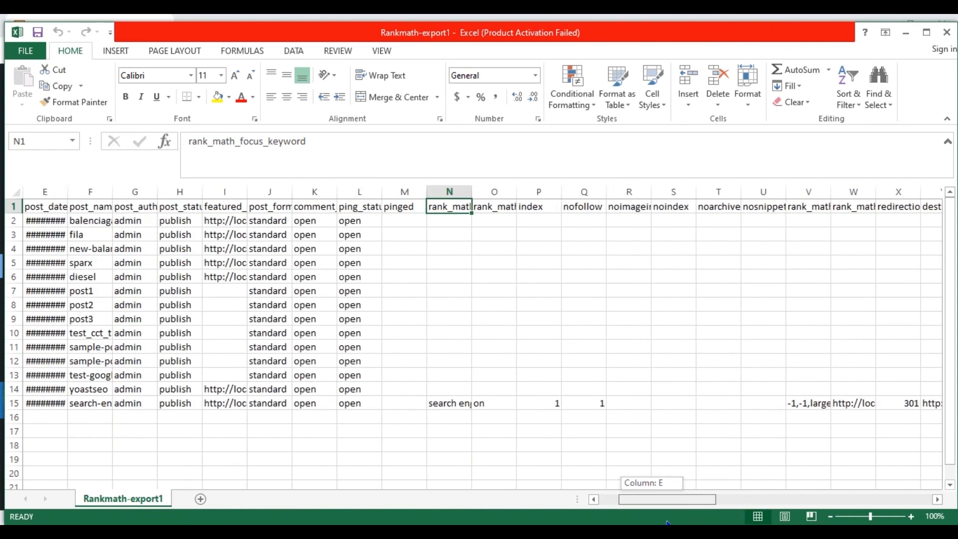
scroll("left", 3)
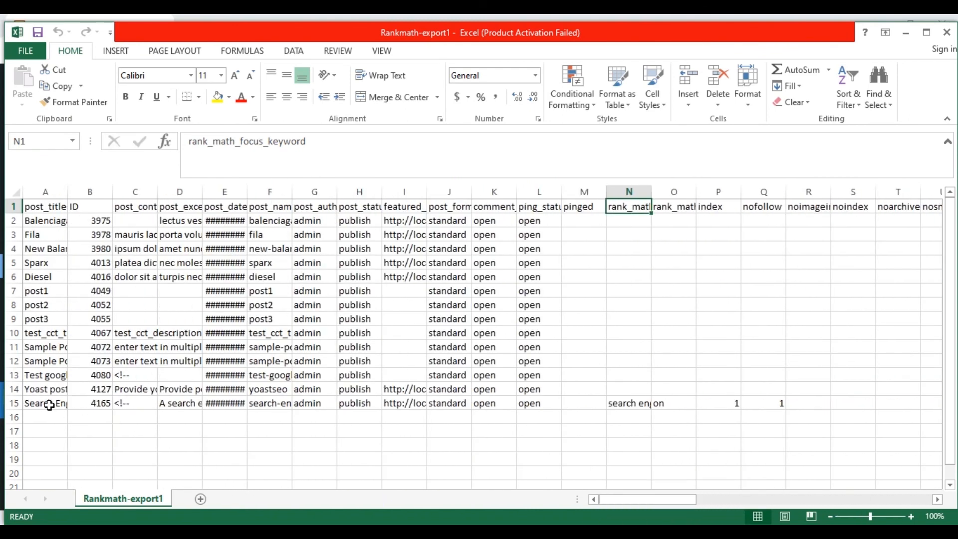
left_click(45, 402)
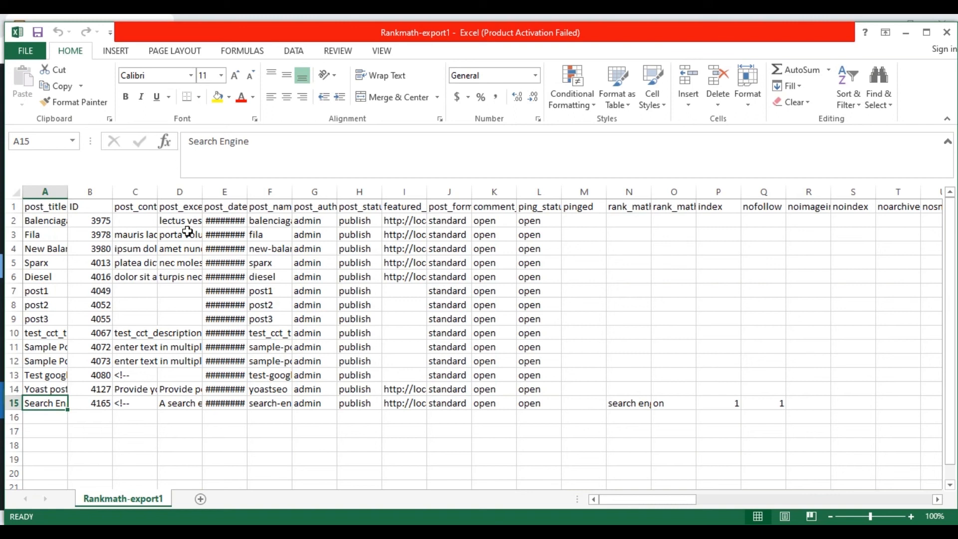
mouse_move(657, 516)
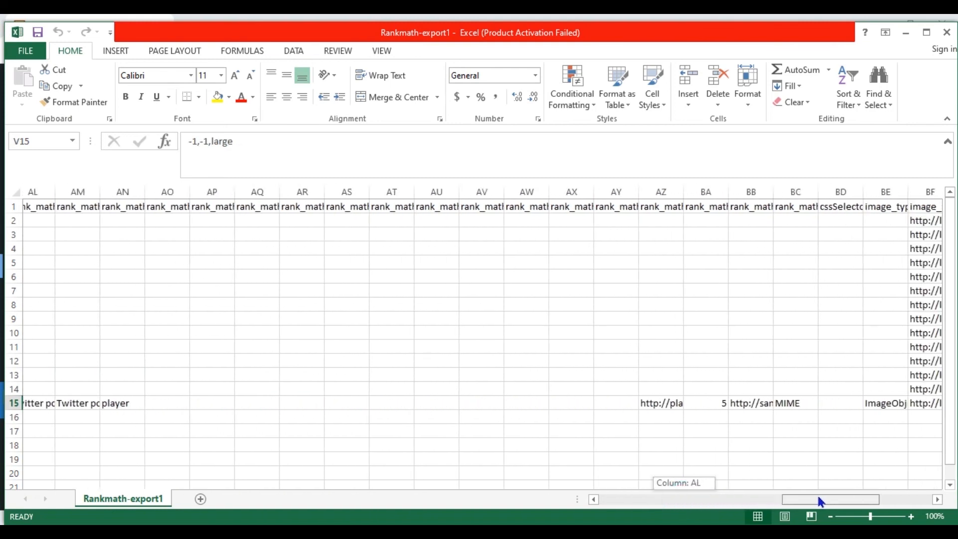
scroll("right", 3)
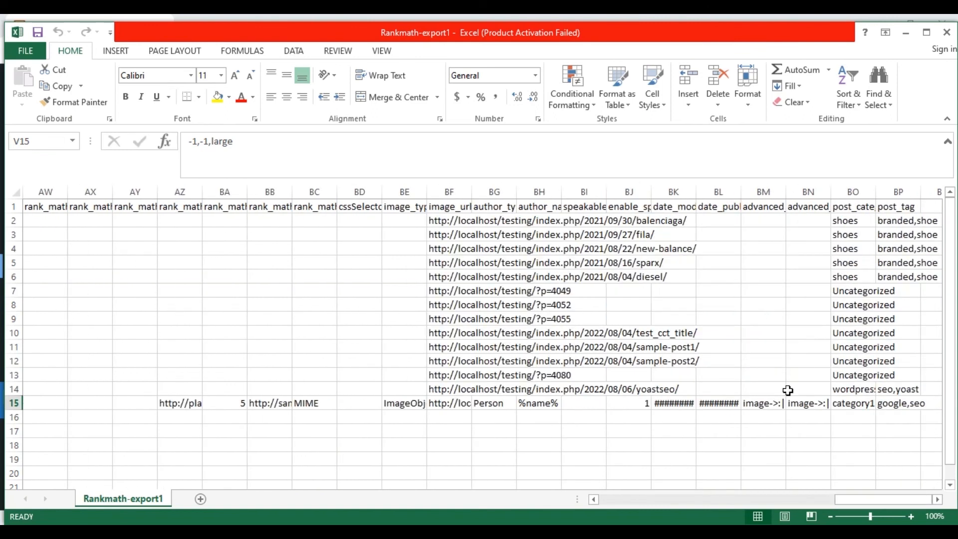